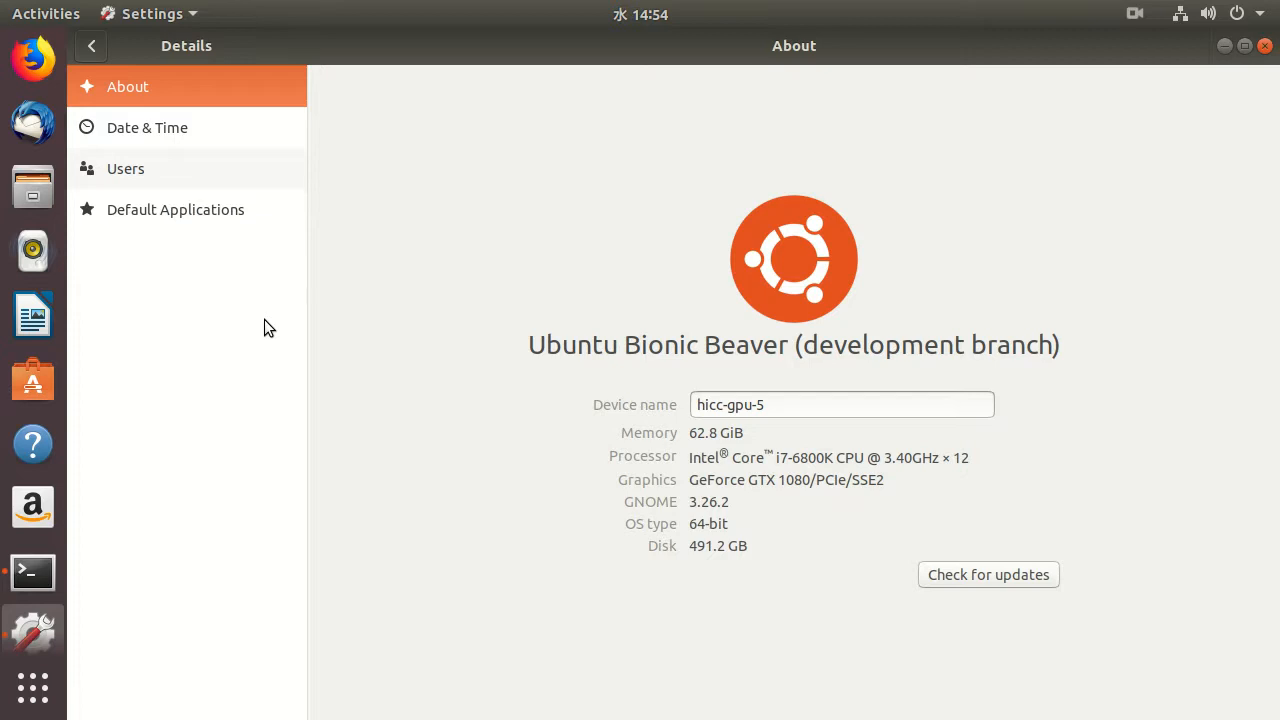
pyautogui.moveTo(576, 338)
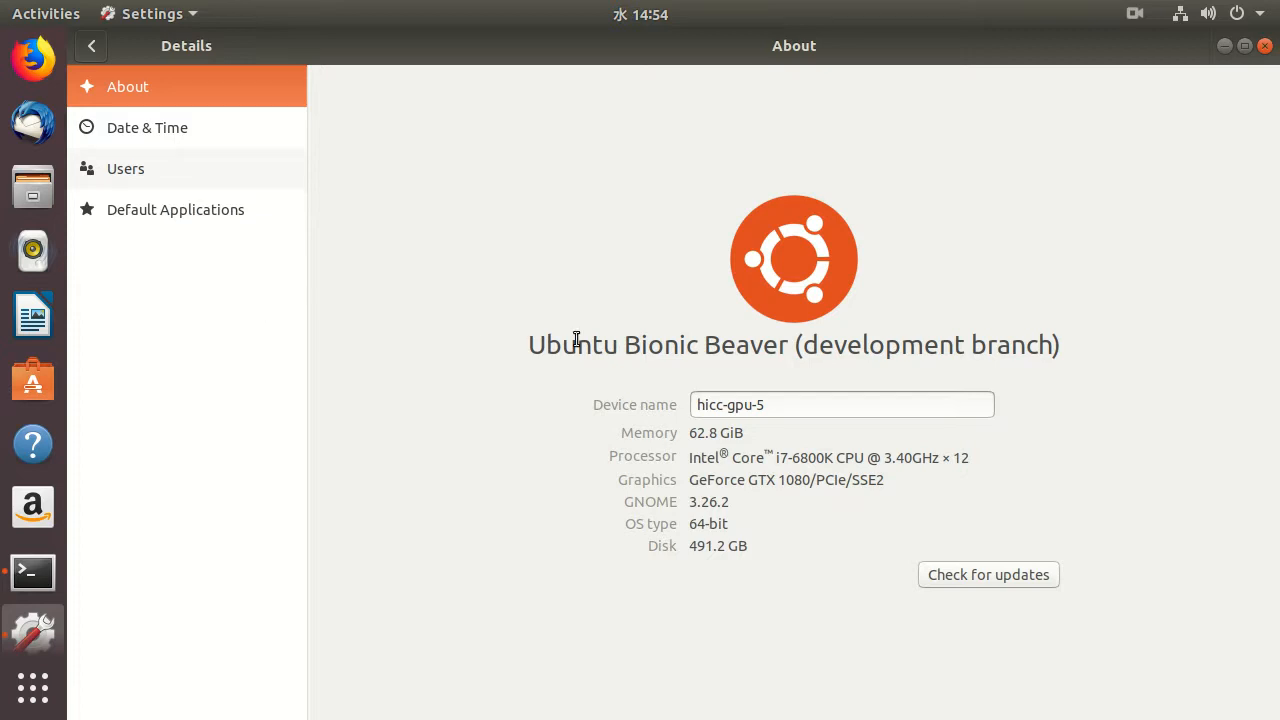
pyautogui.moveTo(764, 350)
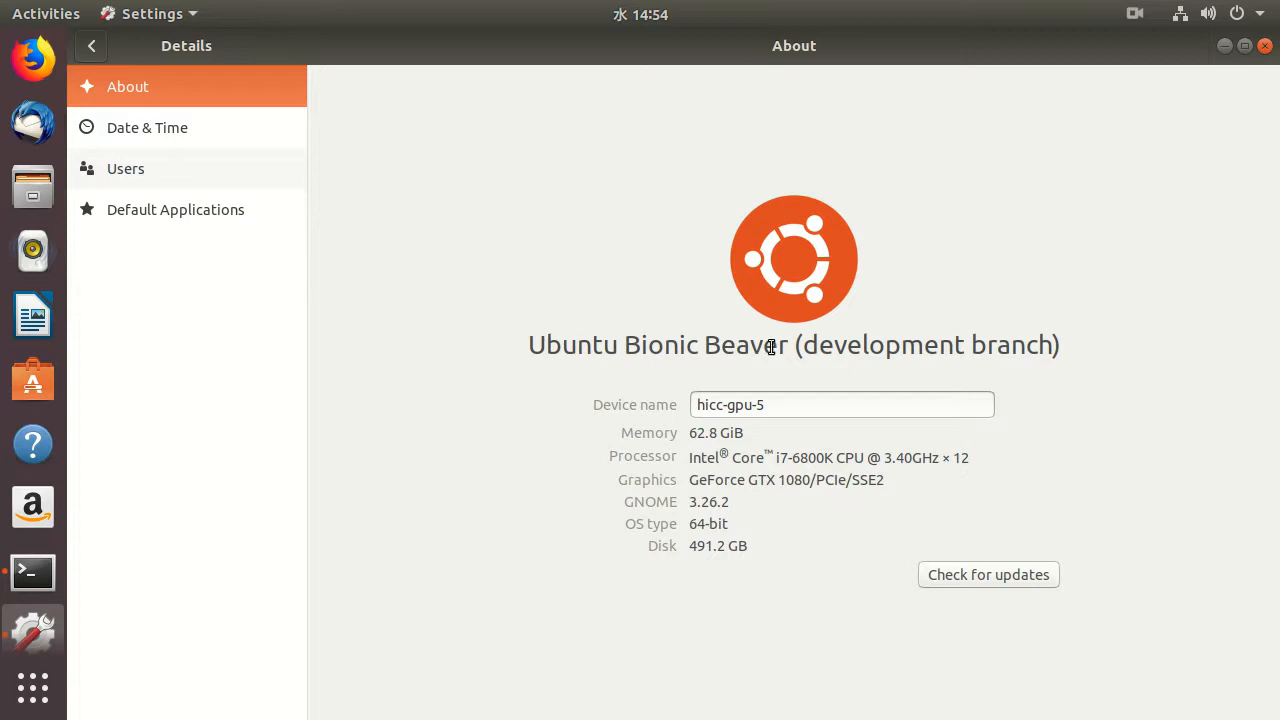
pyautogui.moveTo(908, 340)
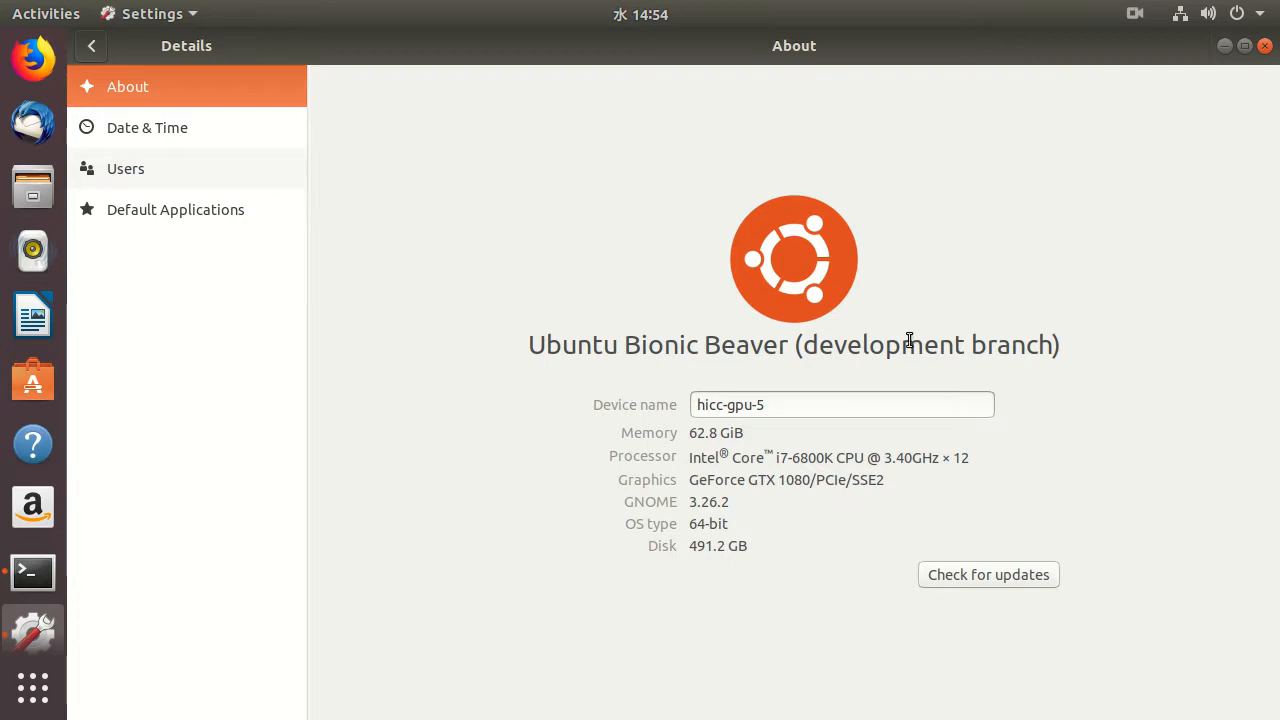
pyautogui.moveTo(100, 592)
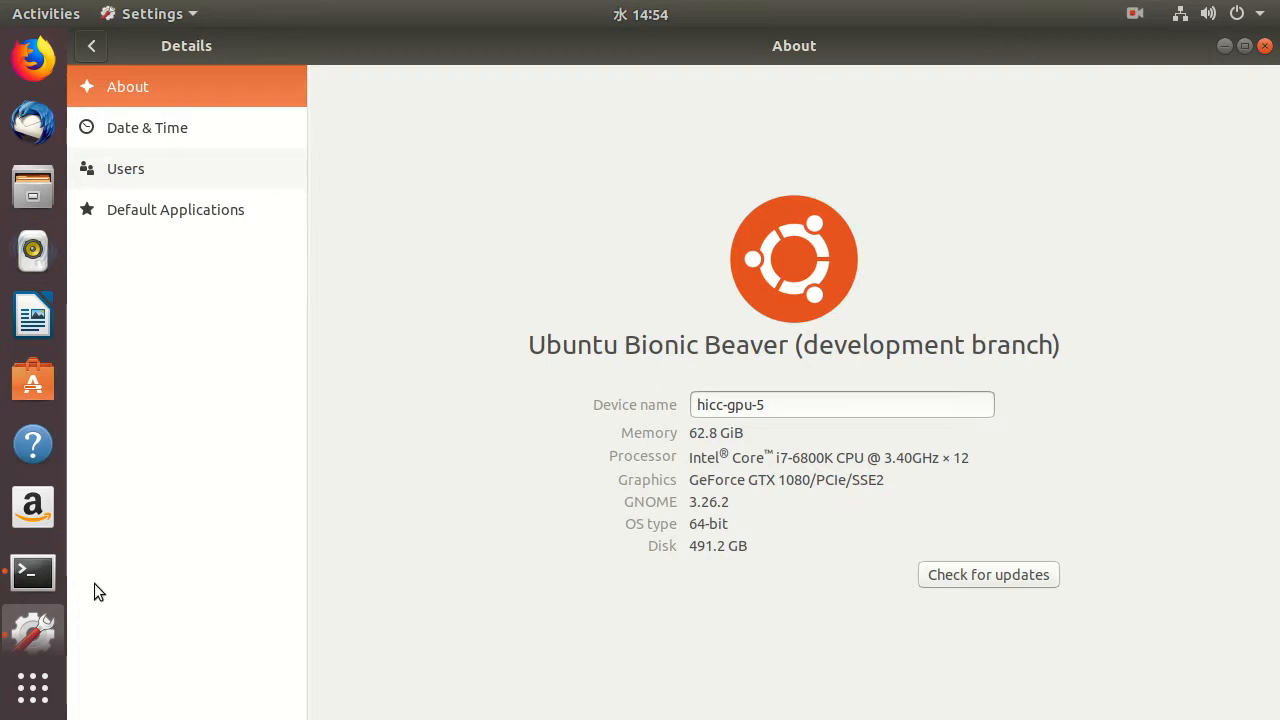
# - Bring the root Terminal window to the front and focus it for typing
pyautogui.click(32, 572)
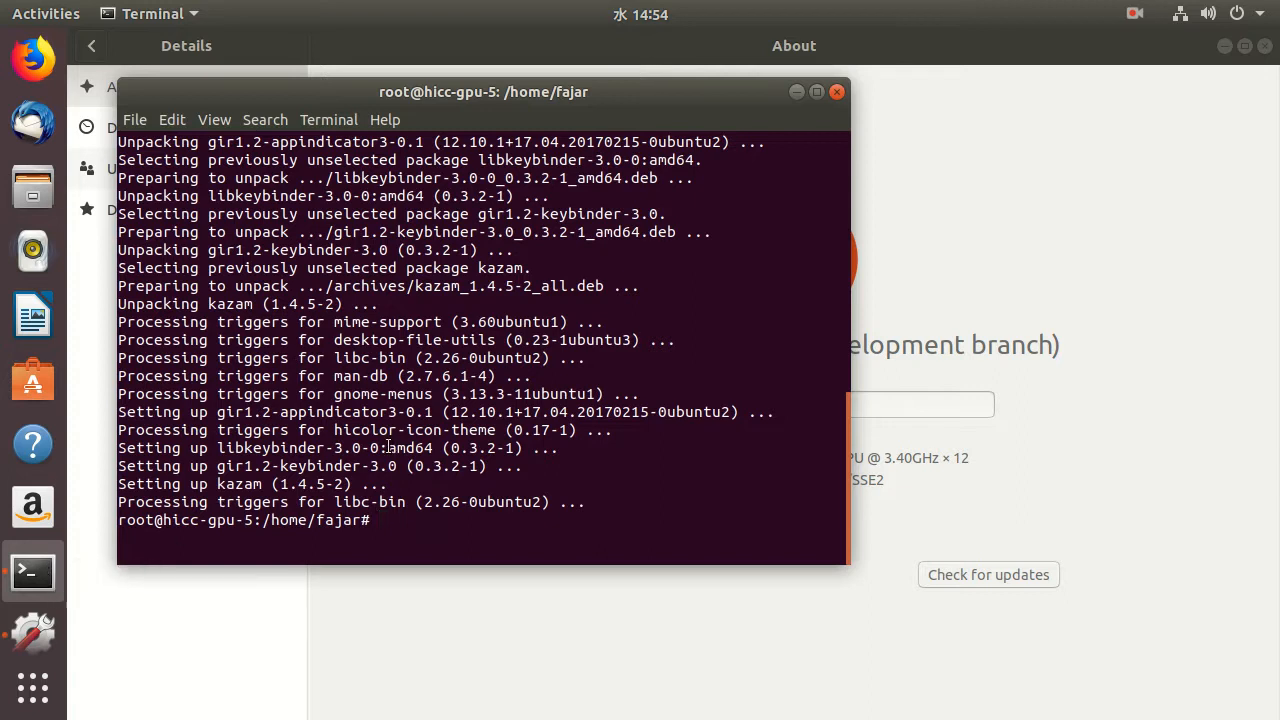
pyautogui.click(32, 688)
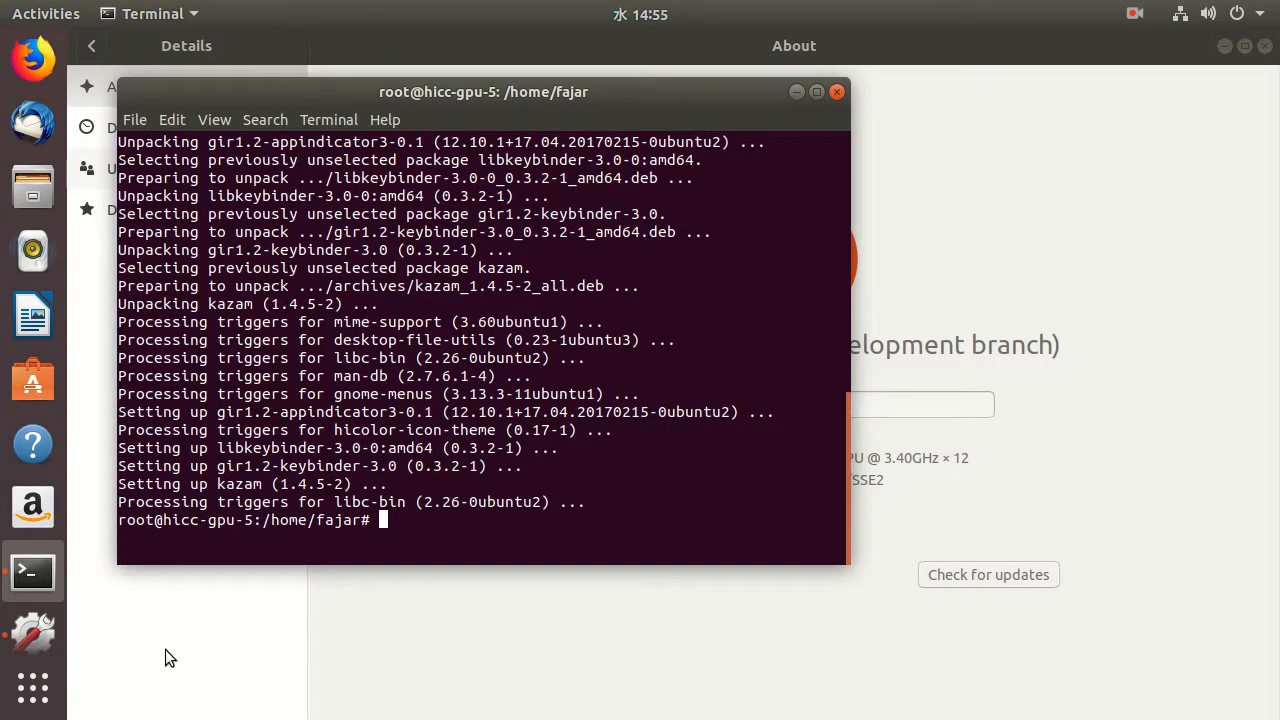
pyautogui.moveTo(232, 556)
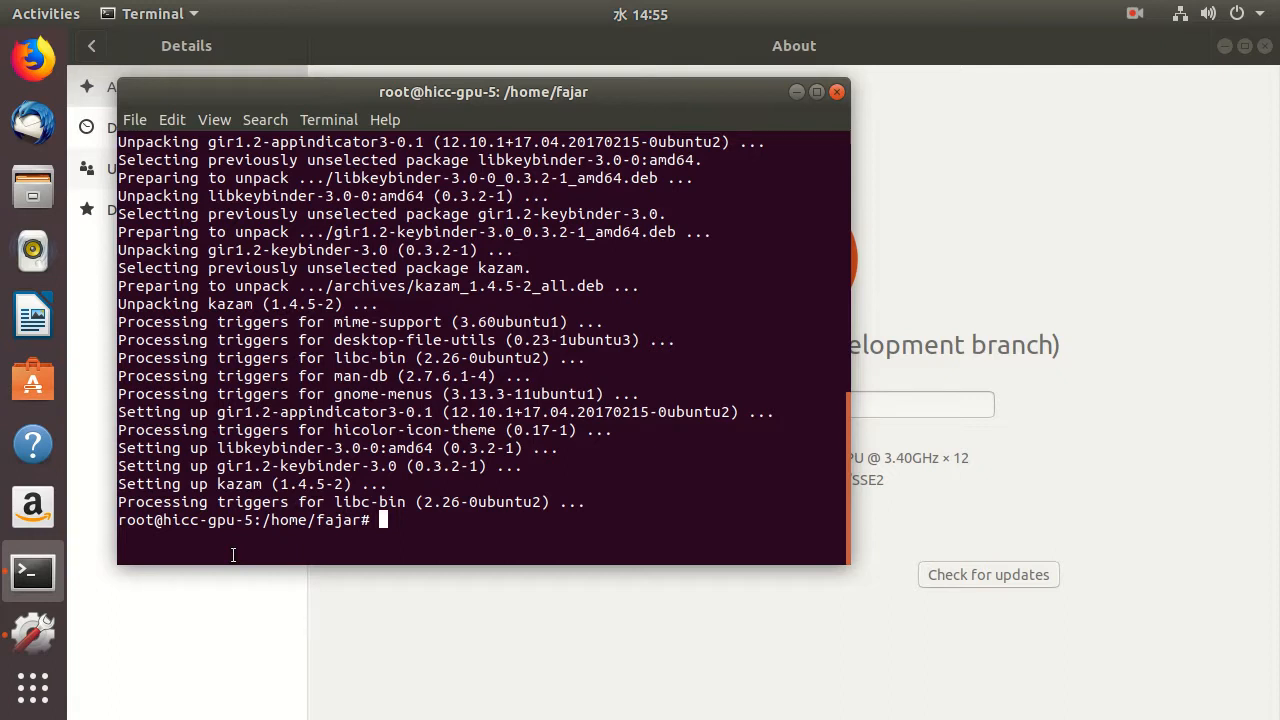
pyautogui.moveTo(812, 202)
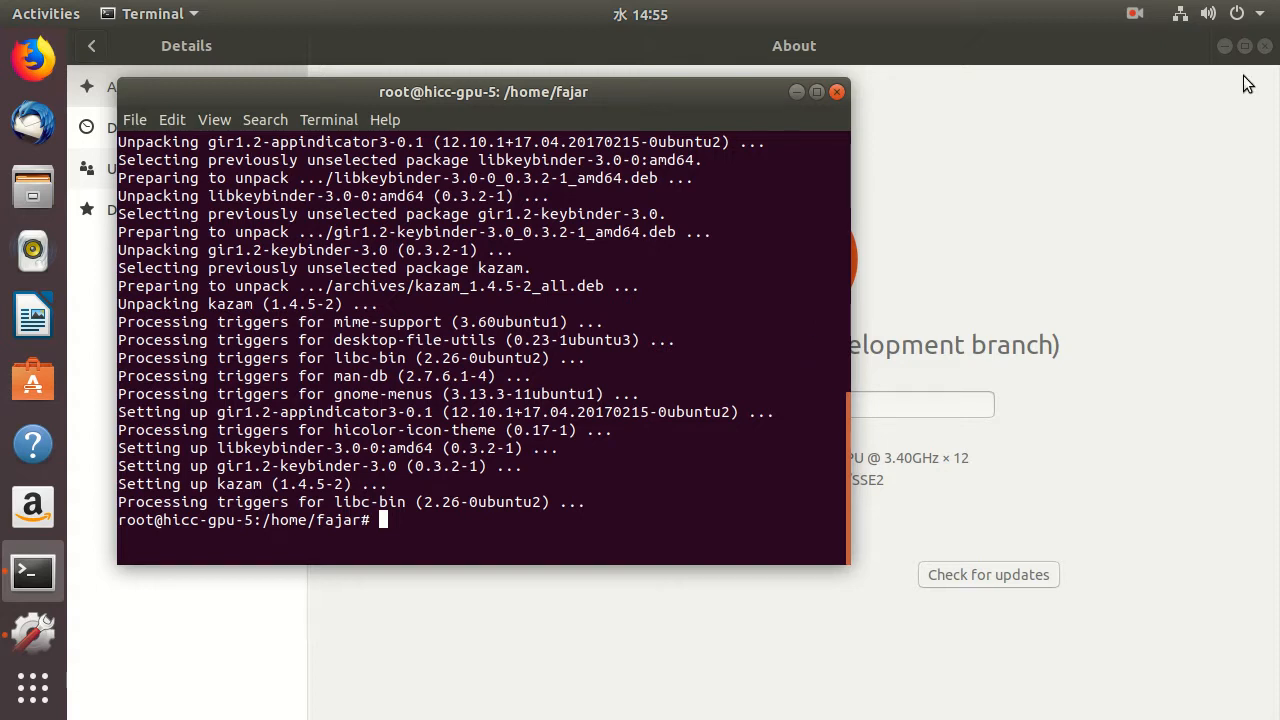
pyautogui.moveTo(1152, 104)
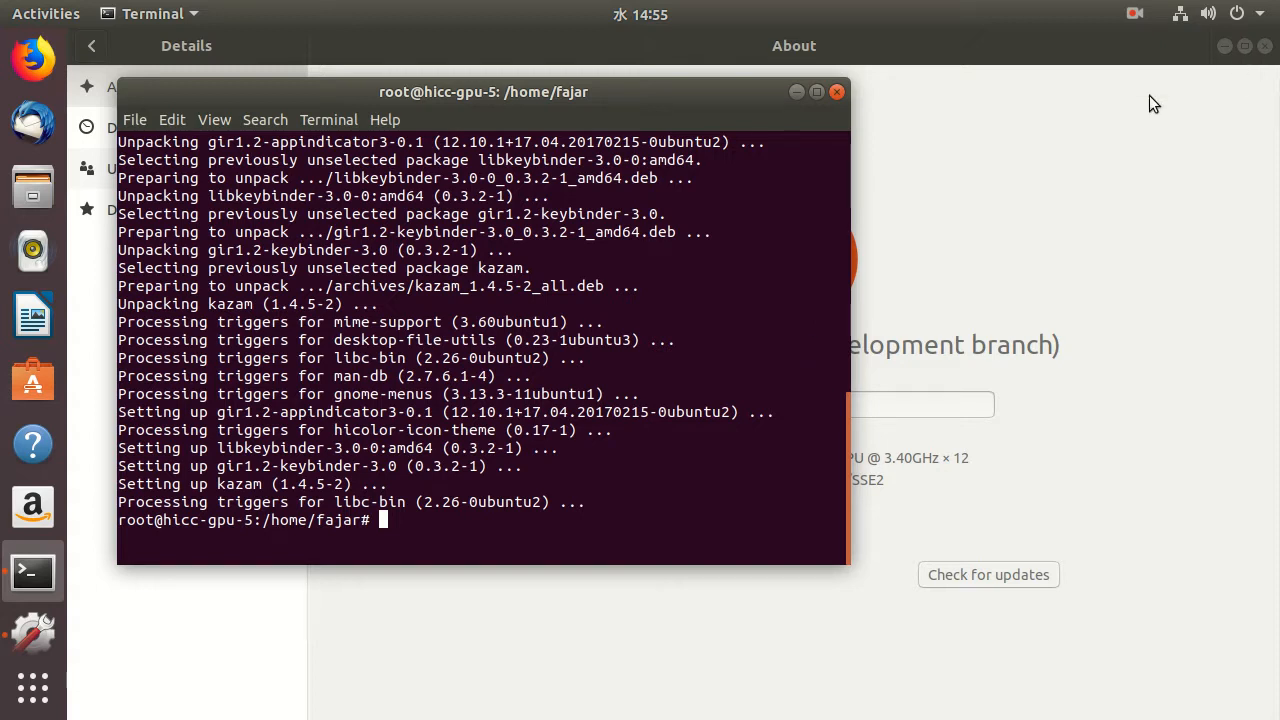
pyautogui.moveTo(1160, 100)
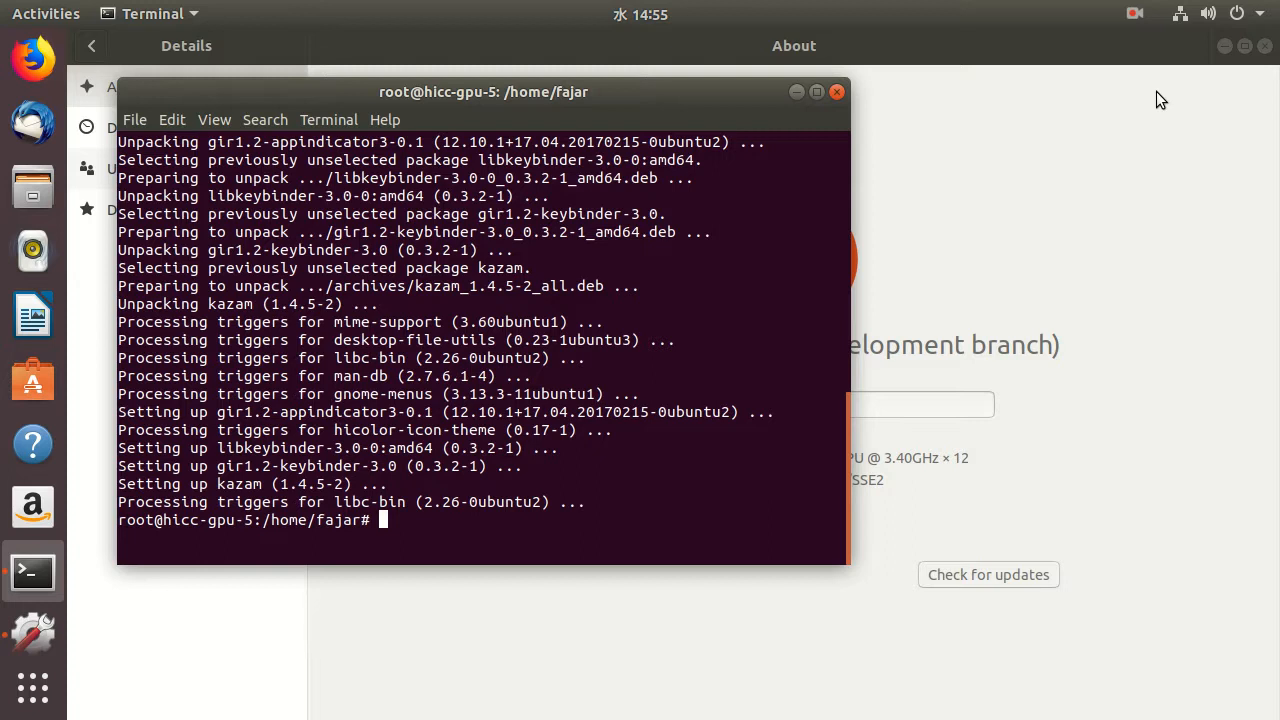
pyautogui.moveTo(1264, 22)
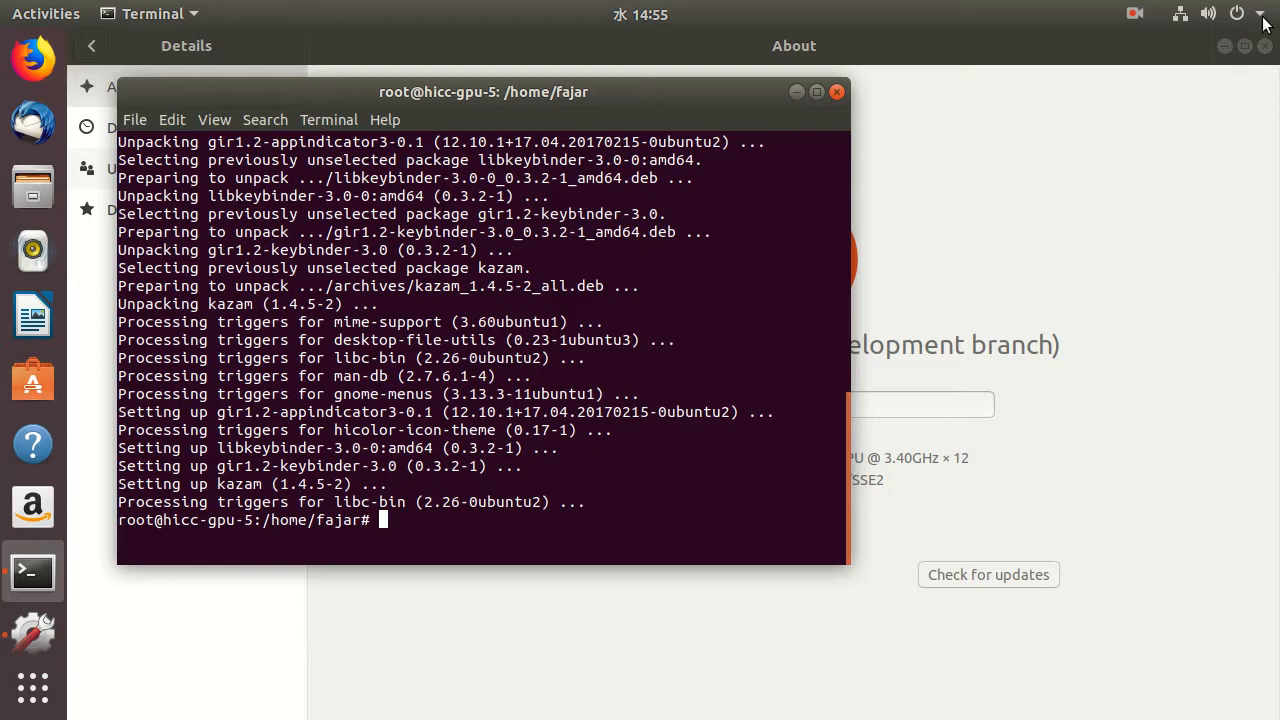
# - Launch Software & Updates from the applications search with the query 'sofw'
pyautogui.click(1236, 12)
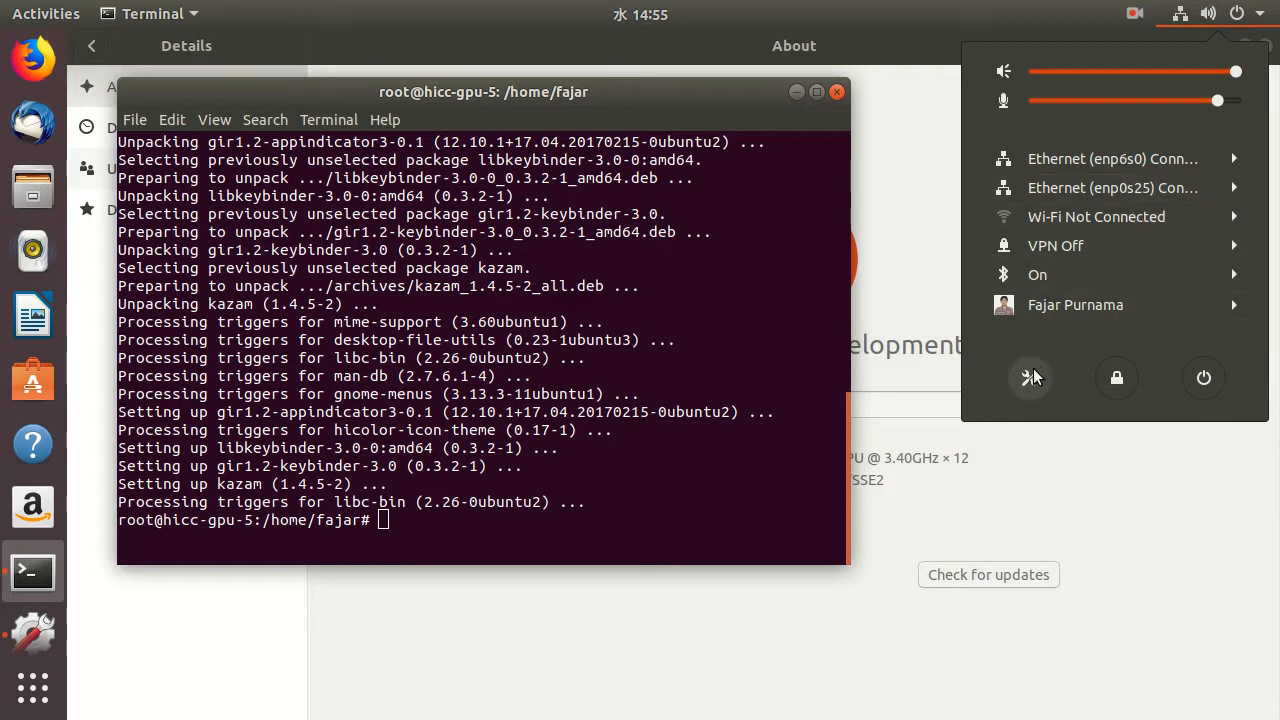
pyautogui.moveTo(16, 710)
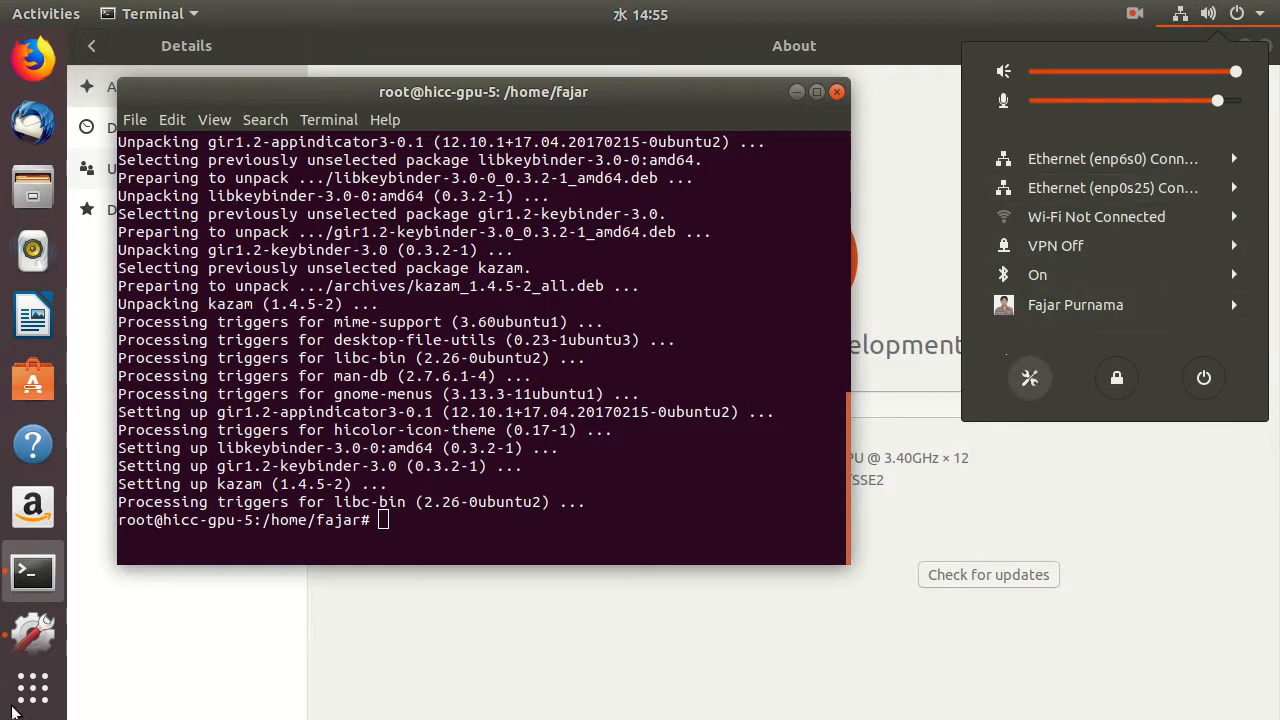
pyautogui.click(32, 688)
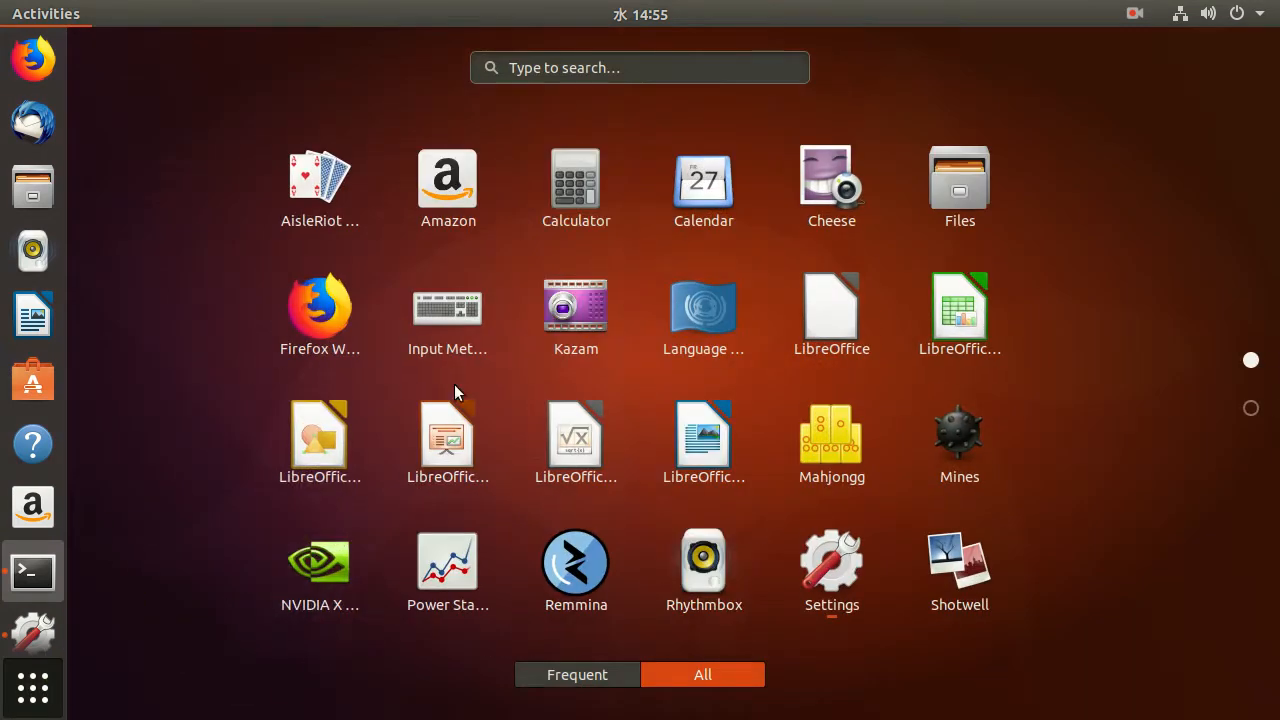
pyautogui.click(640, 68)
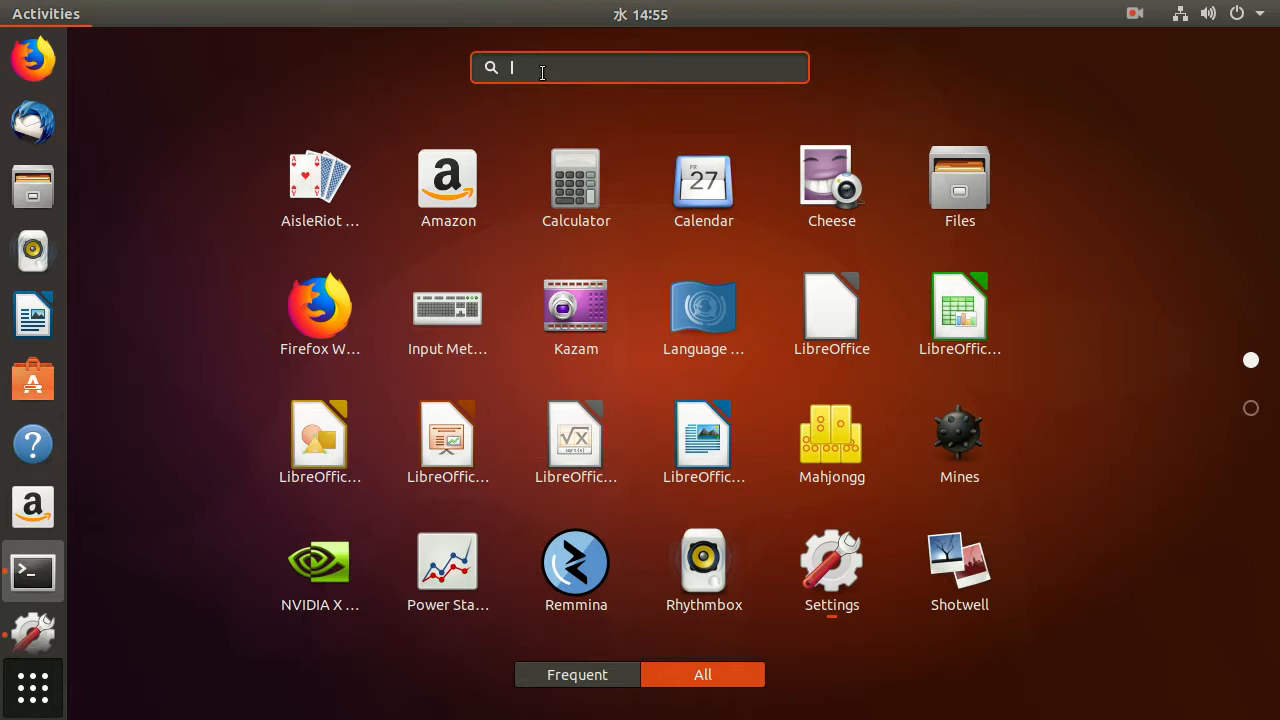
pyautogui.write('sofw')
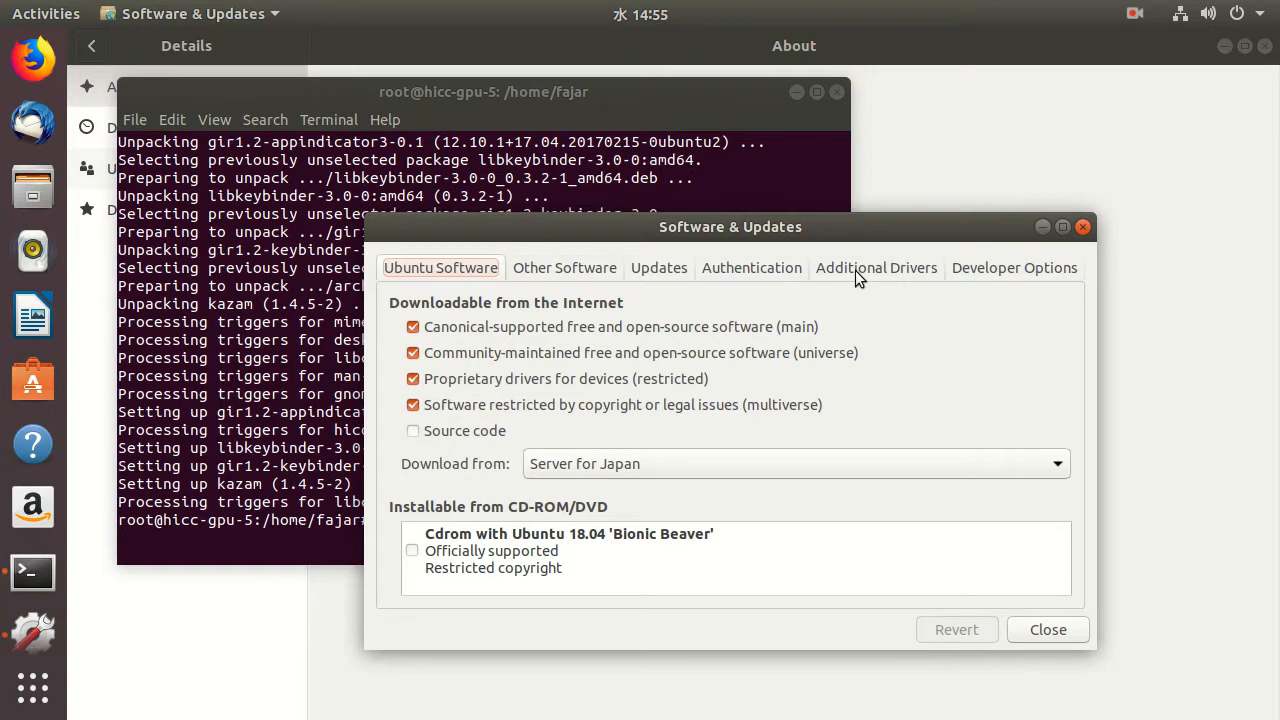
pyautogui.moveTo(804, 364)
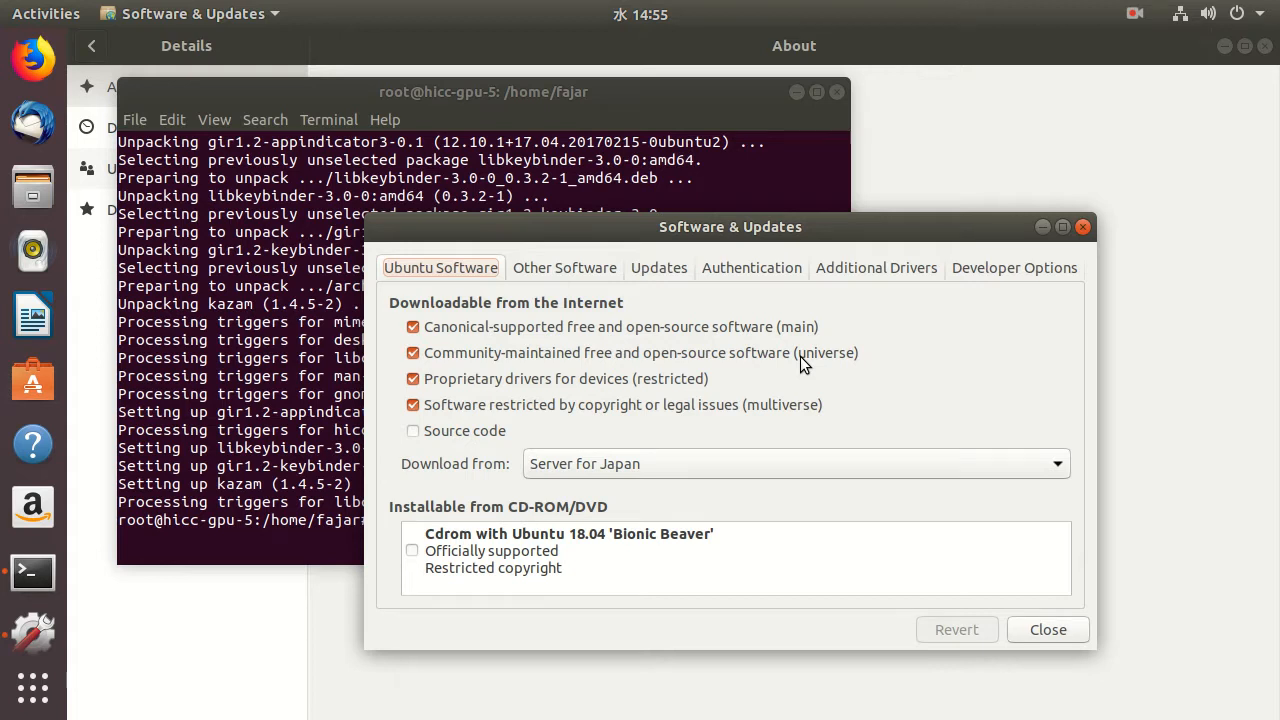
# - Show the Additional Drivers list confirming the NVIDIA 384.111 driver is in use
pyautogui.click(876, 268)
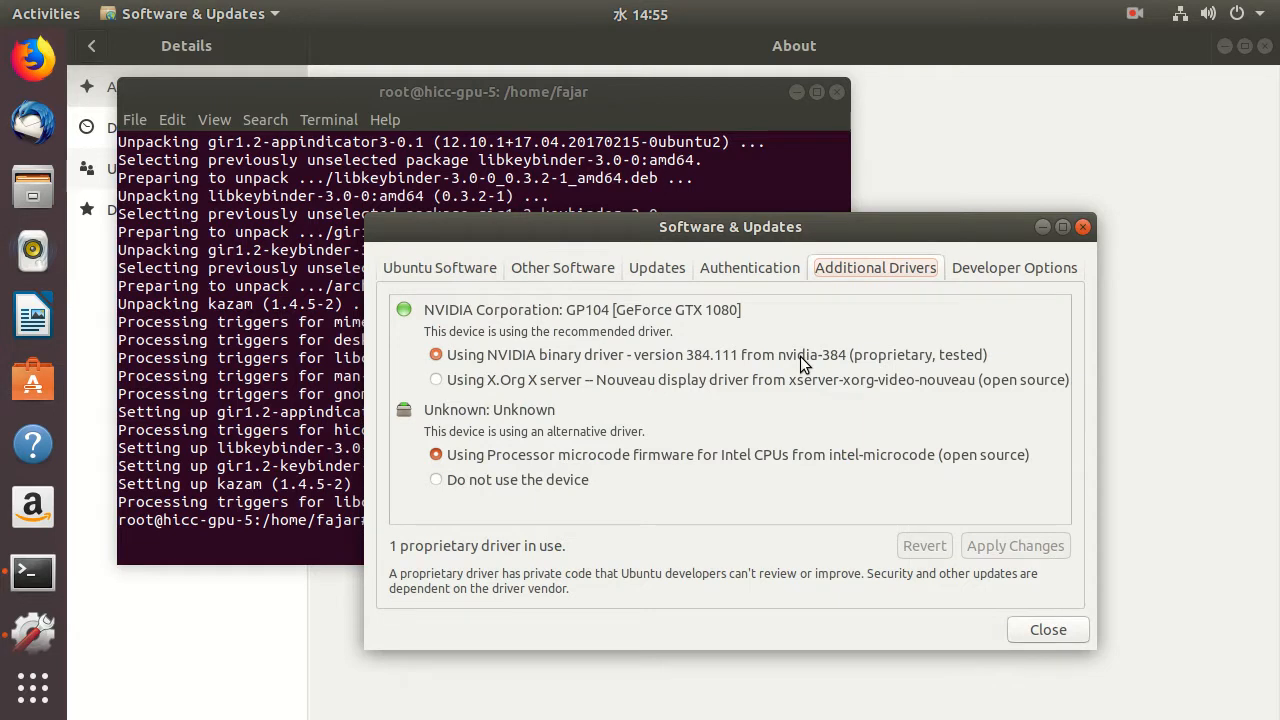
pyautogui.moveTo(570, 370)
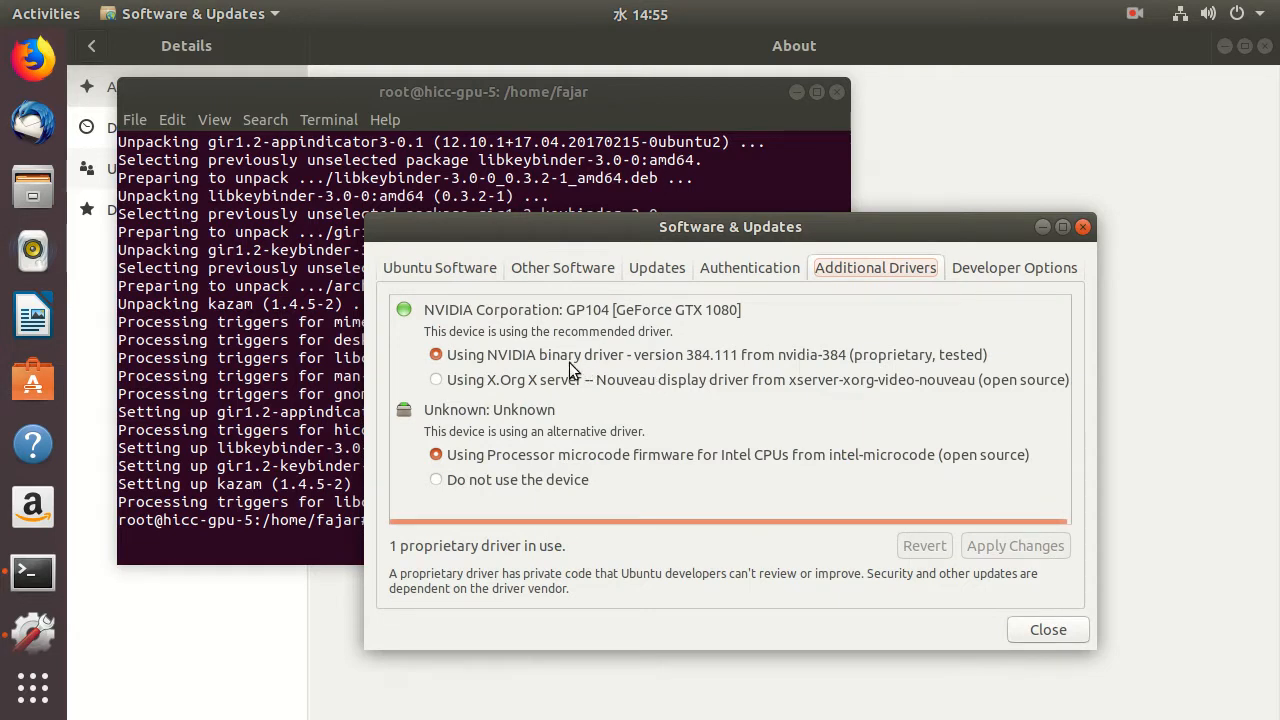
pyautogui.moveTo(920, 350)
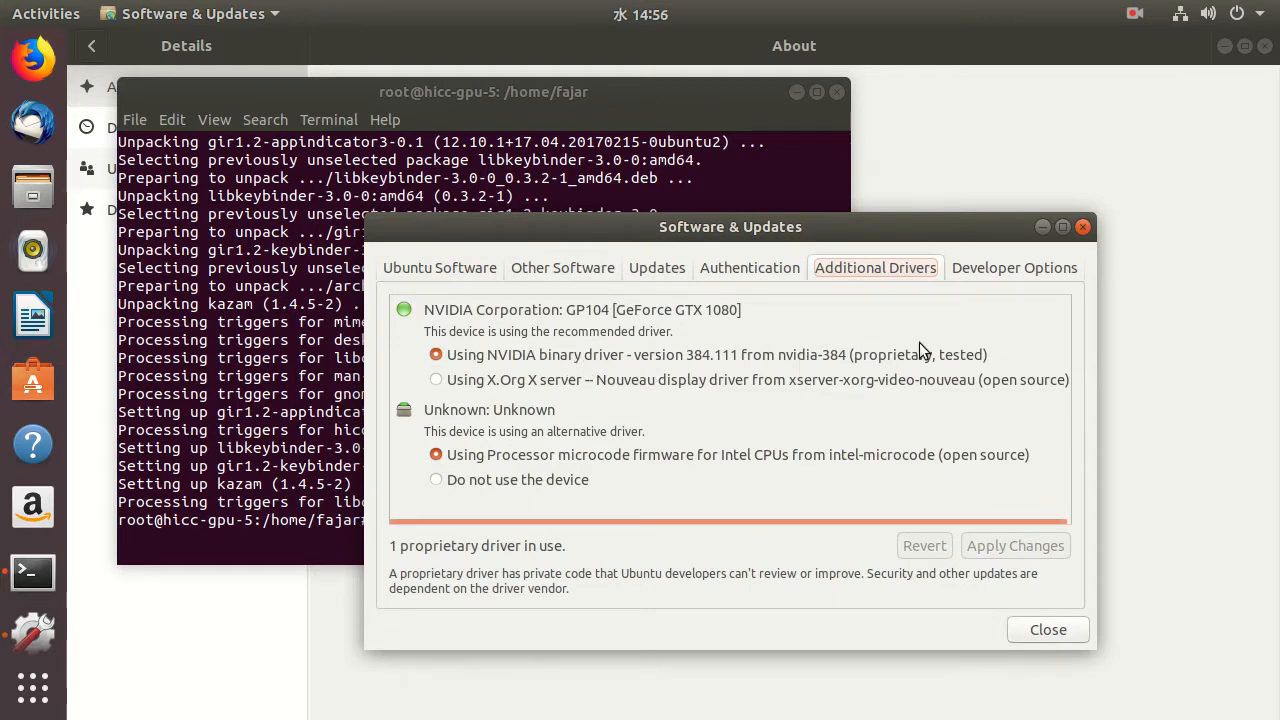
pyautogui.moveTo(916, 364)
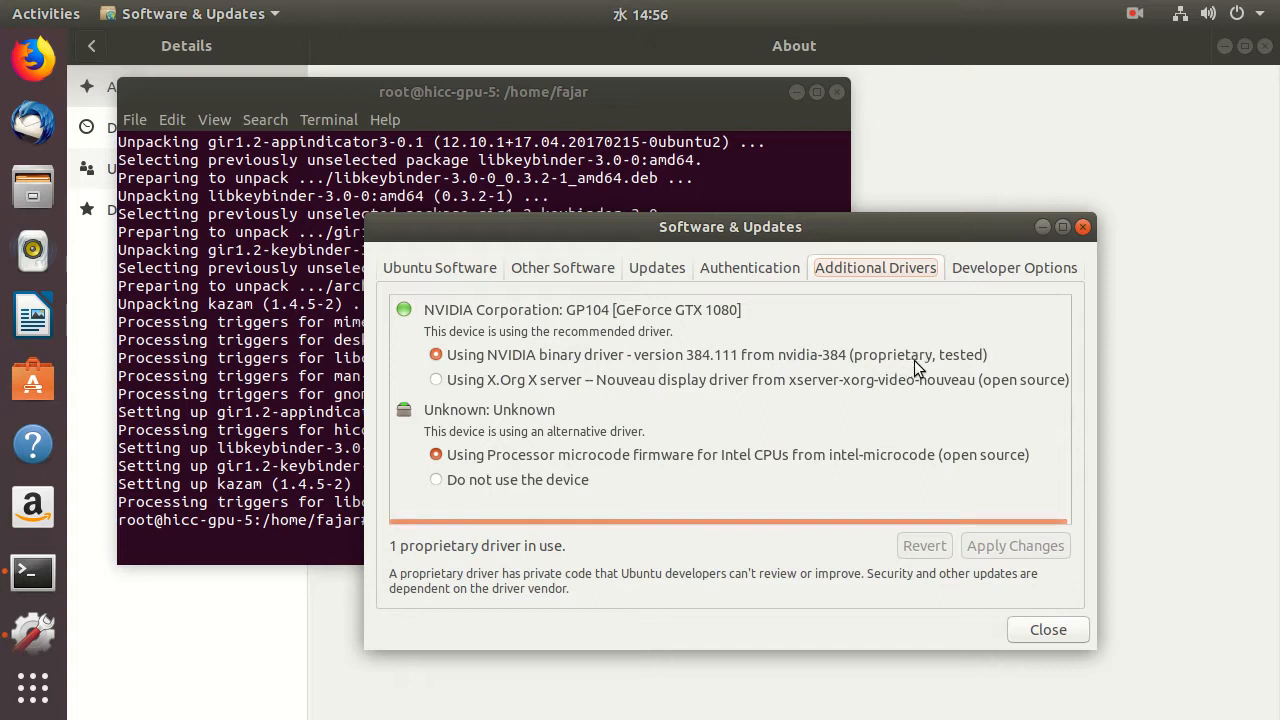
pyautogui.moveTo(804, 372)
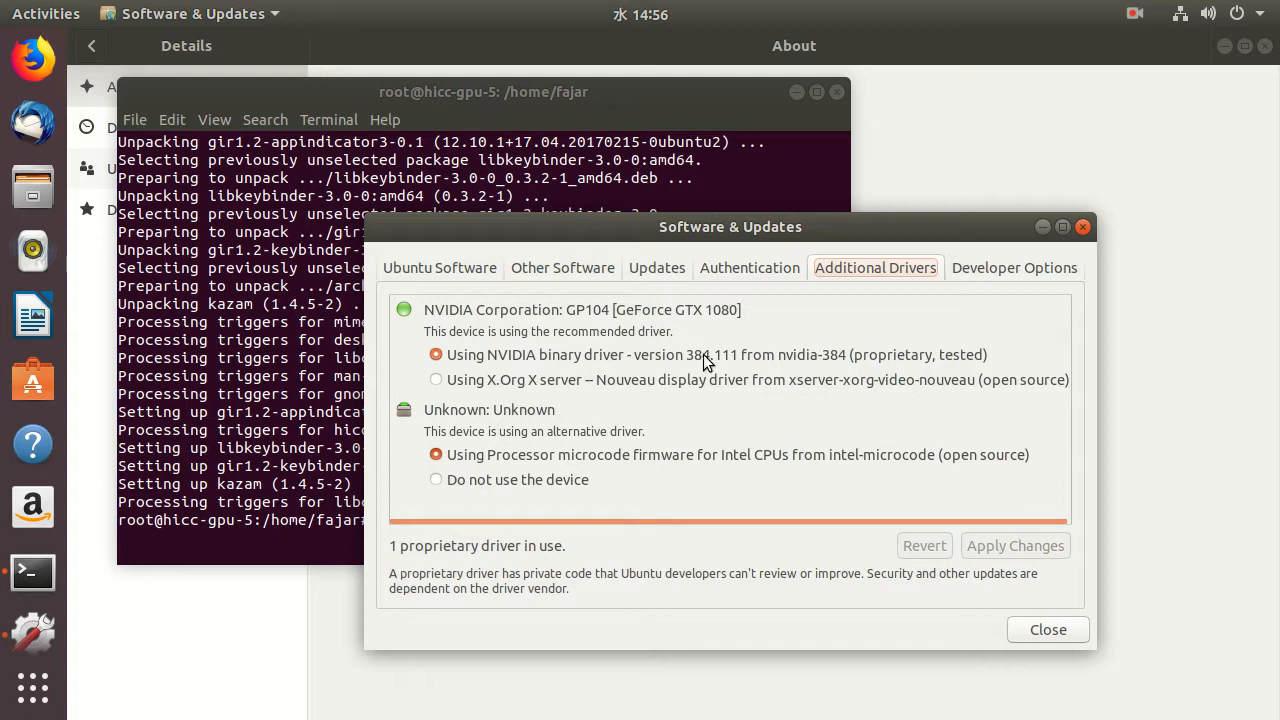
pyautogui.moveTo(730, 364)
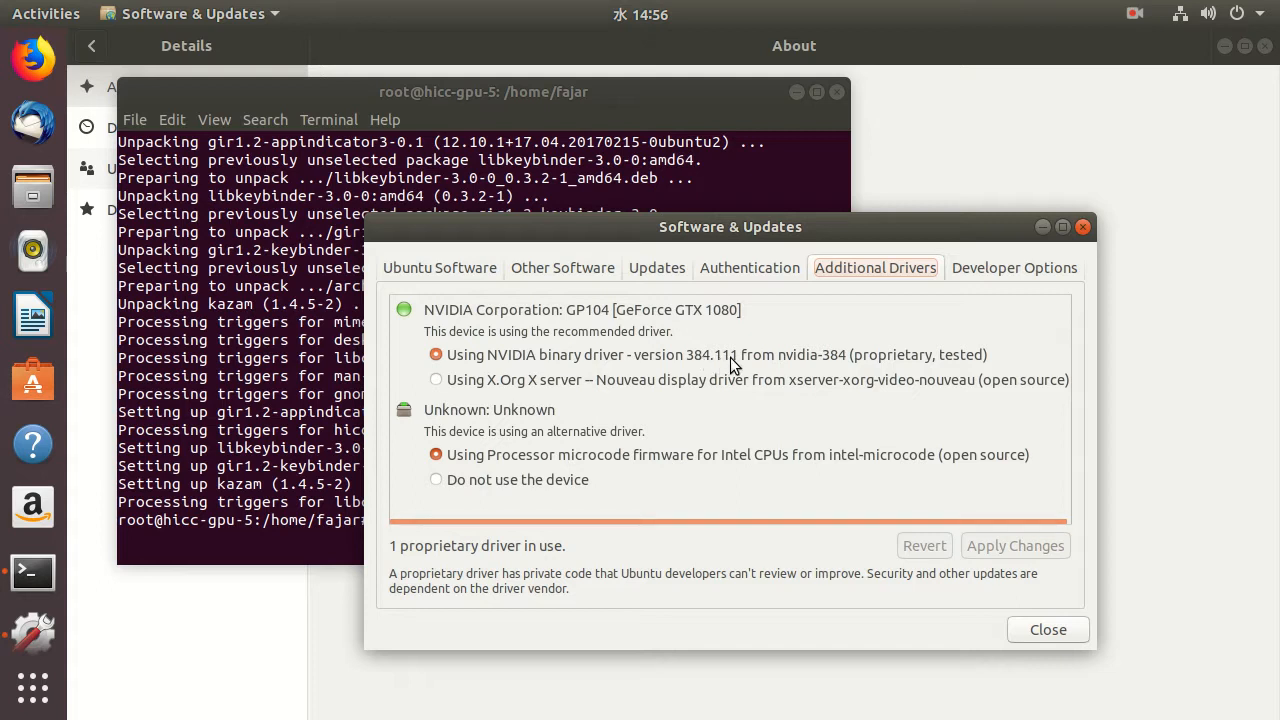
pyautogui.moveTo(724, 408)
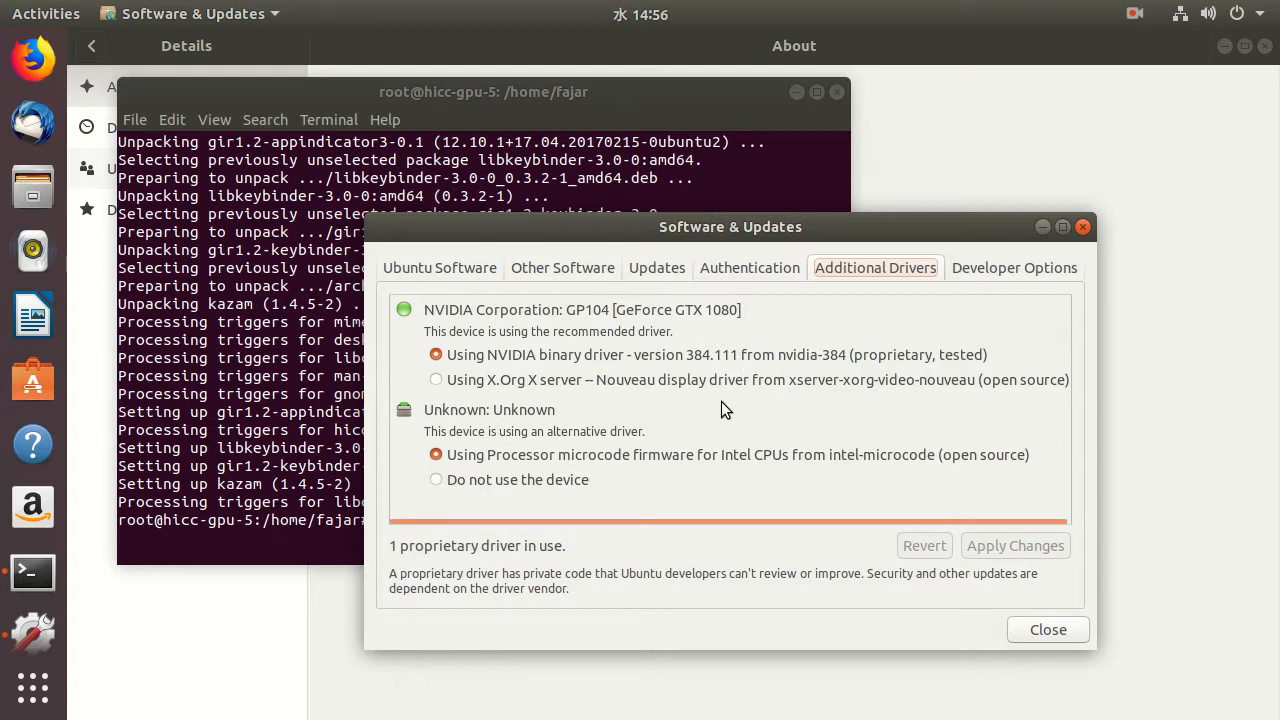
pyautogui.moveTo(884, 488)
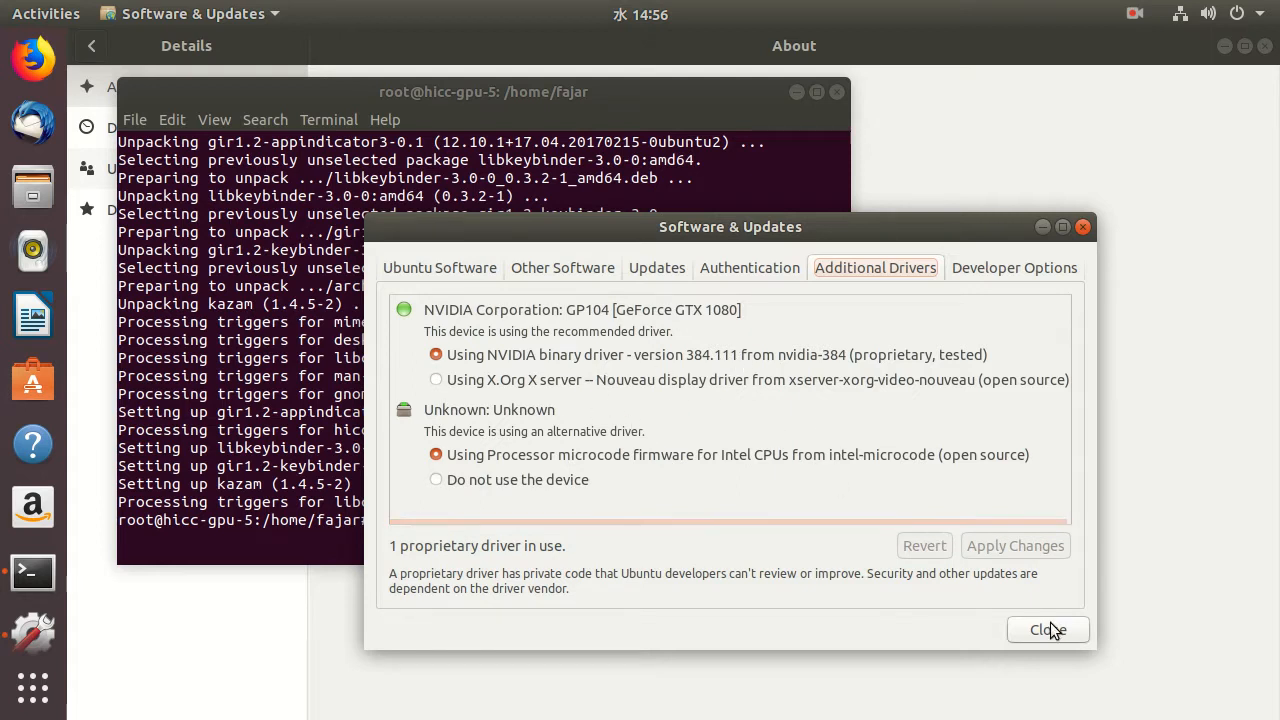
# - Close the software sources window and enter 'apt update; apt upgrade; apt dist-upgrade'
pyautogui.click(1048, 630)
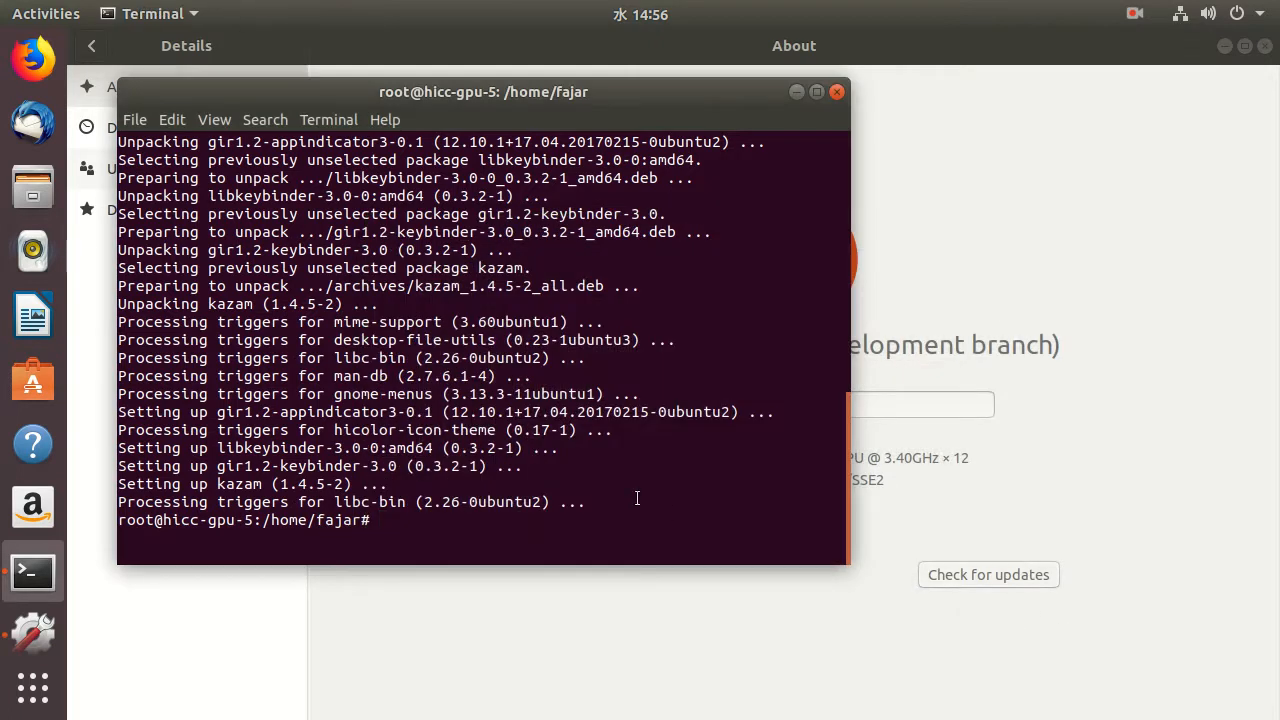
pyautogui.write('a')
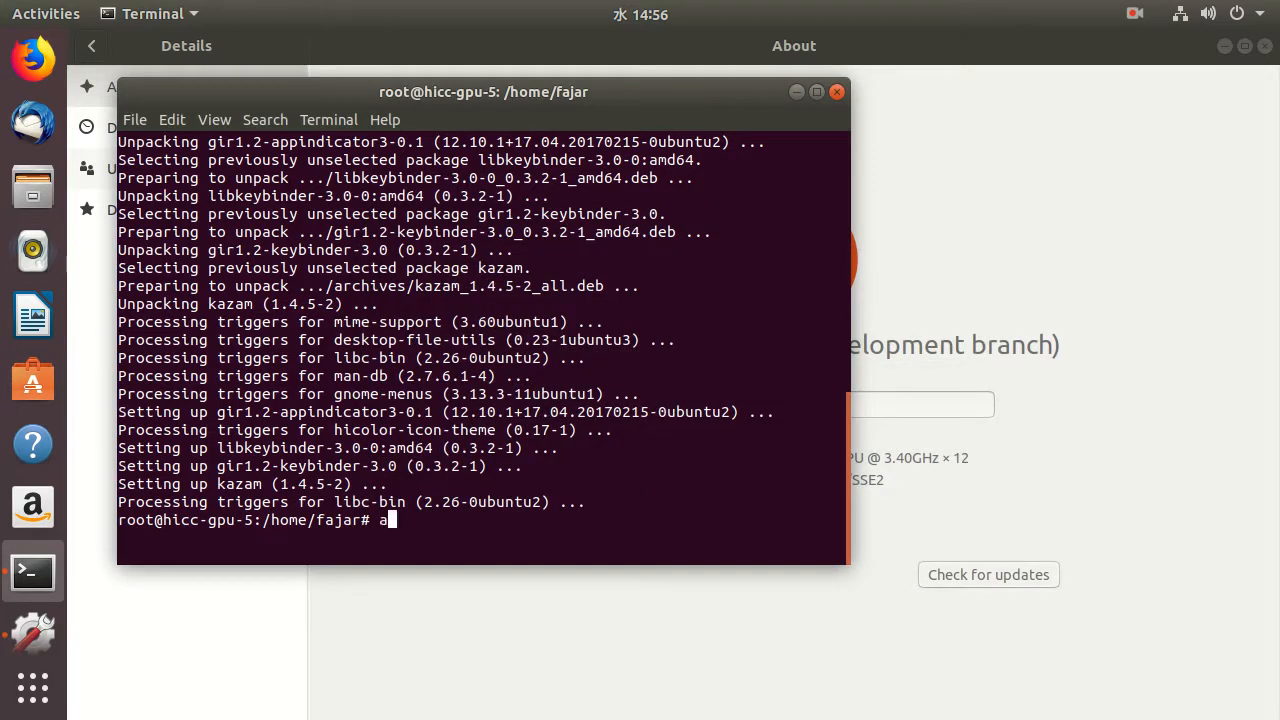
pyautogui.write('pt u')
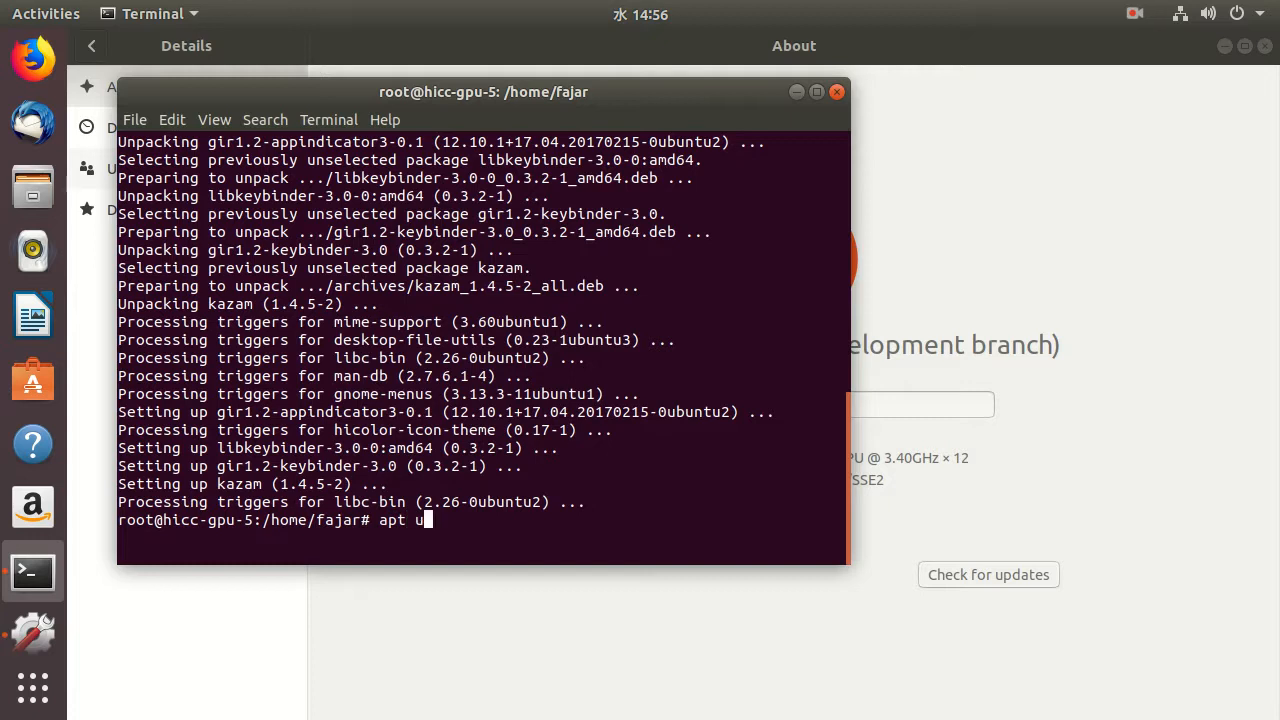
pyautogui.write('pdate; a')
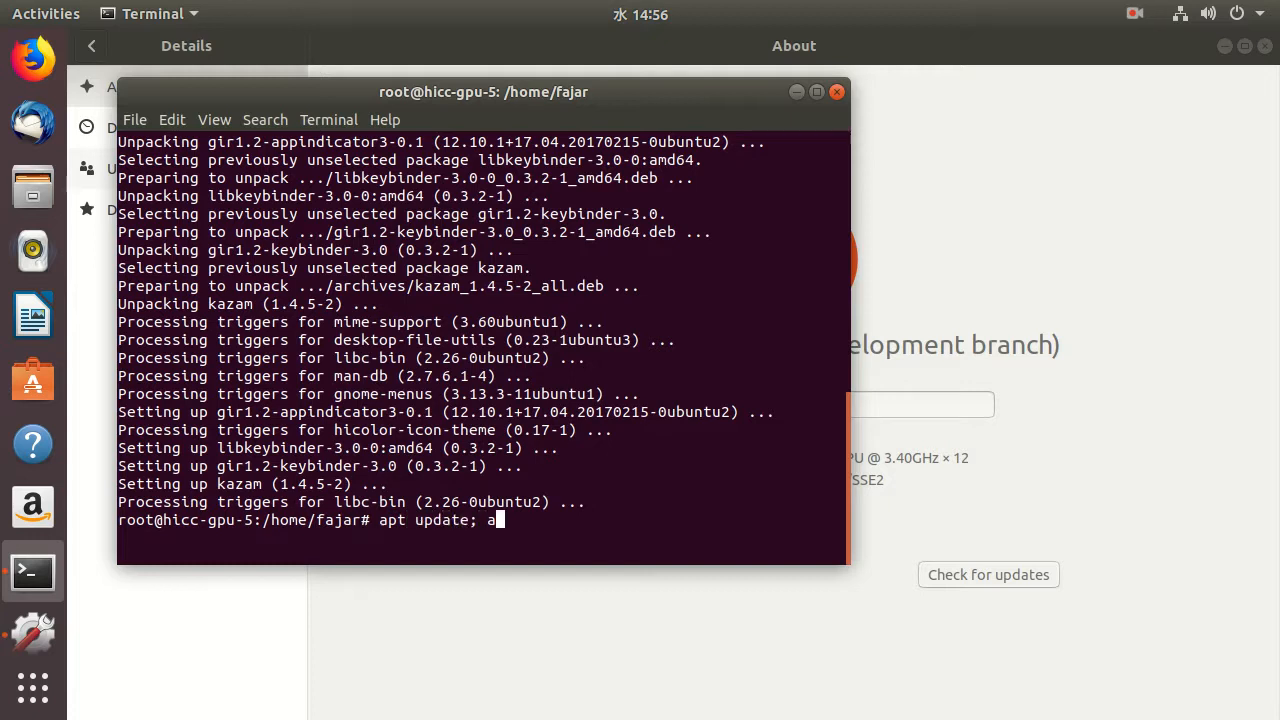
pyautogui.write('pu')
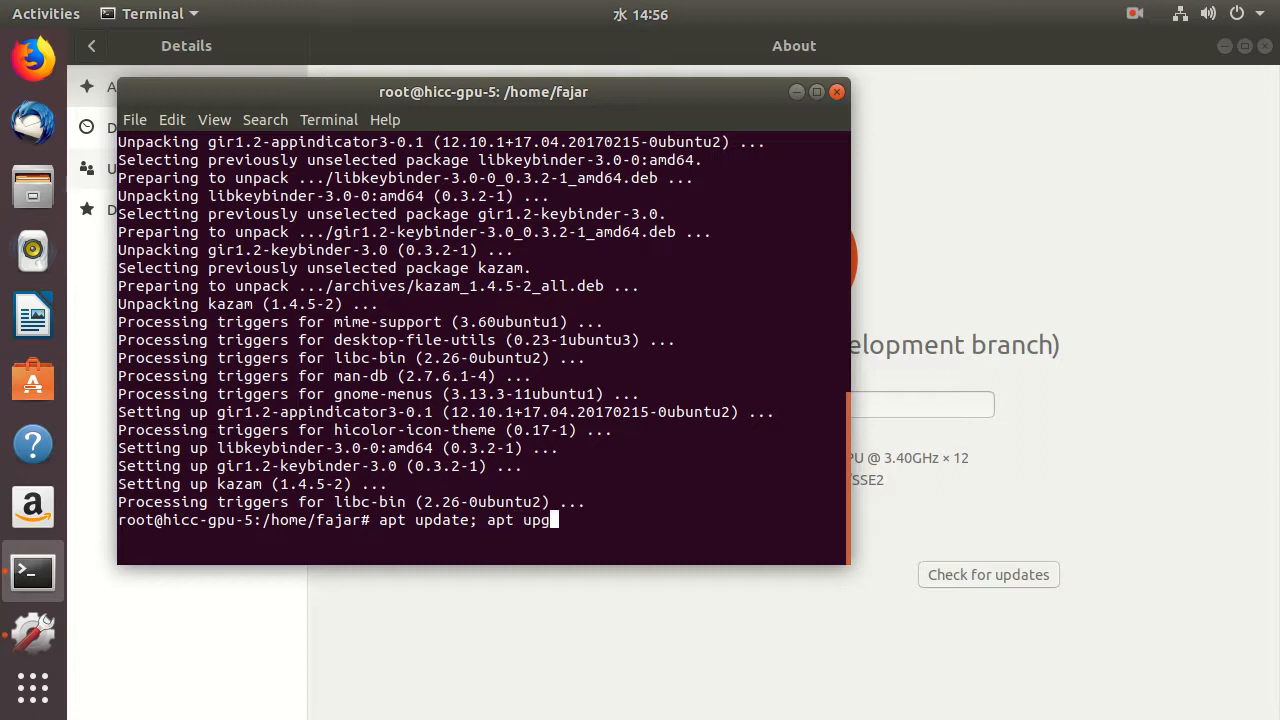
pyautogui.write('rade; at')
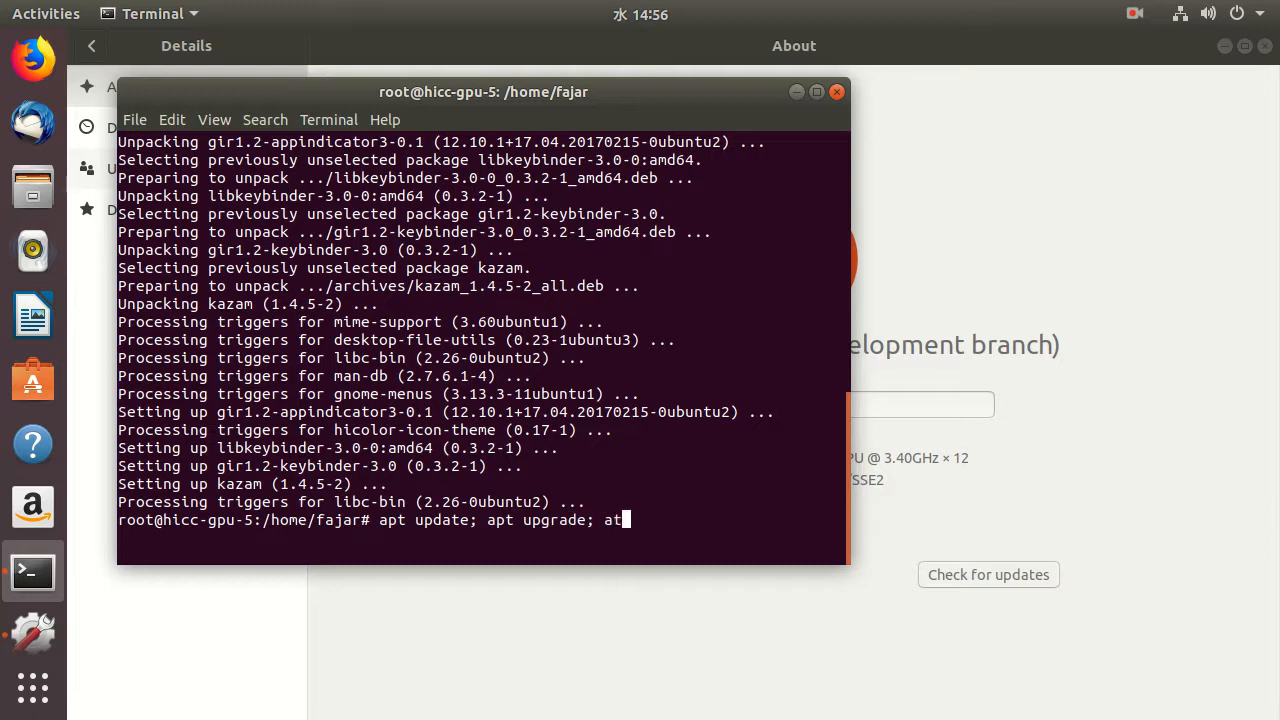
pyautogui.write('pt dist')
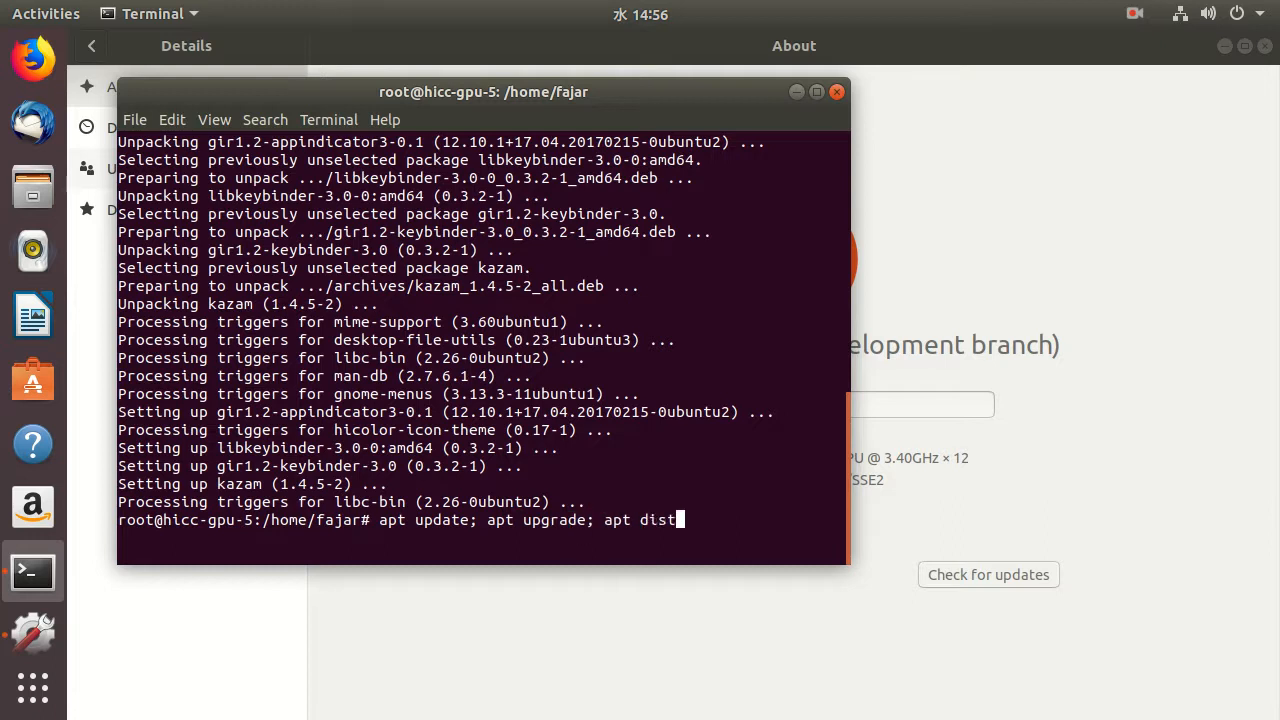
pyautogui.write('-upgrade;')
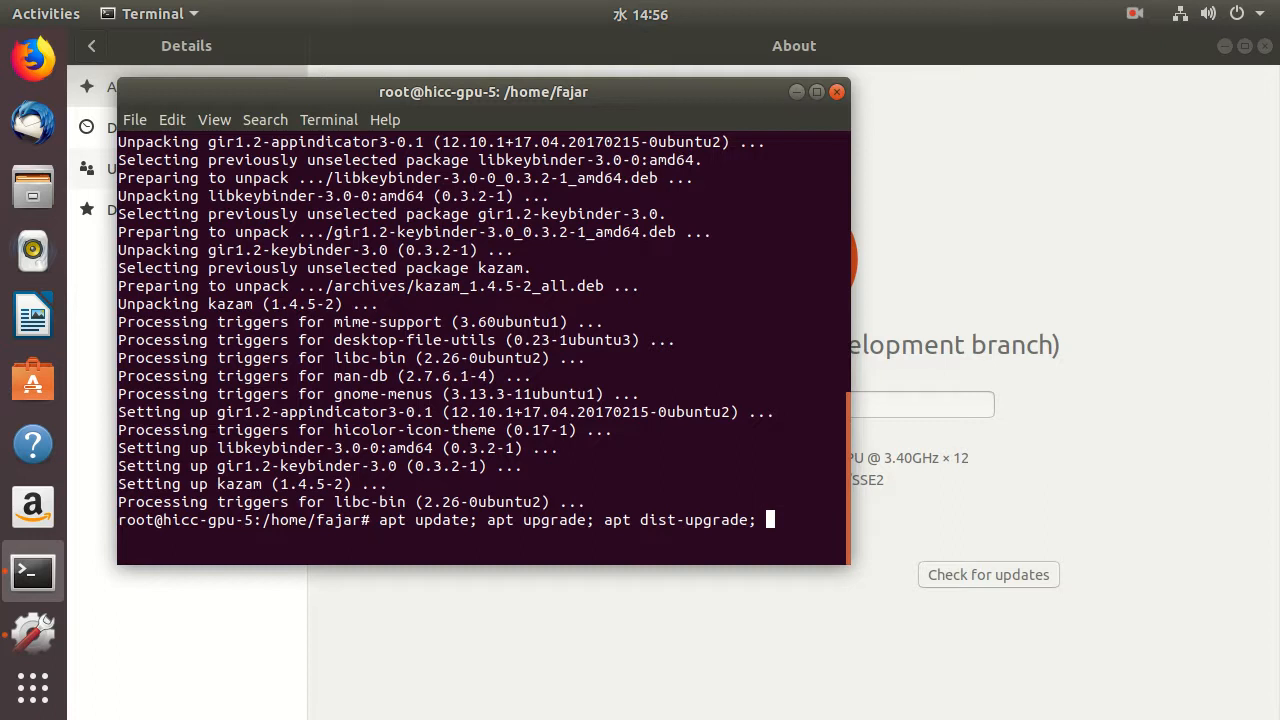
# - Append 'apt install aptitude git' and run the combined command as root
pyautogui.write('apt install ap')
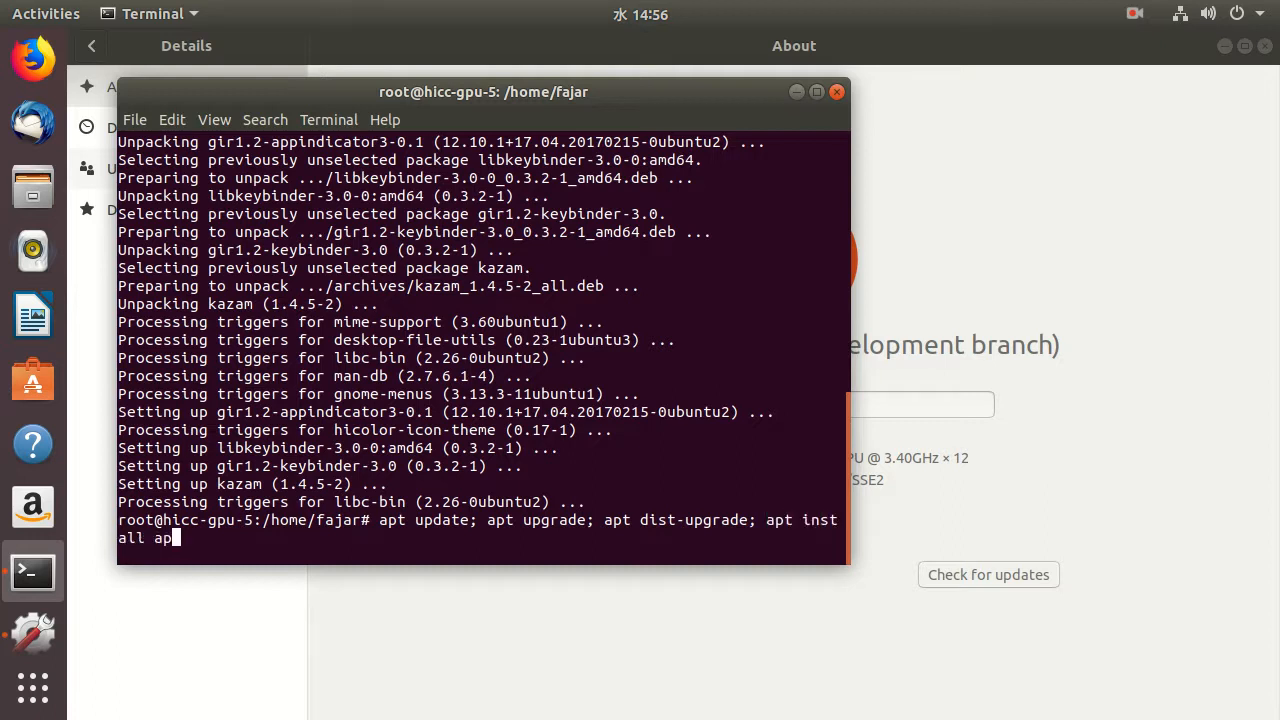
pyautogui.write('titude')
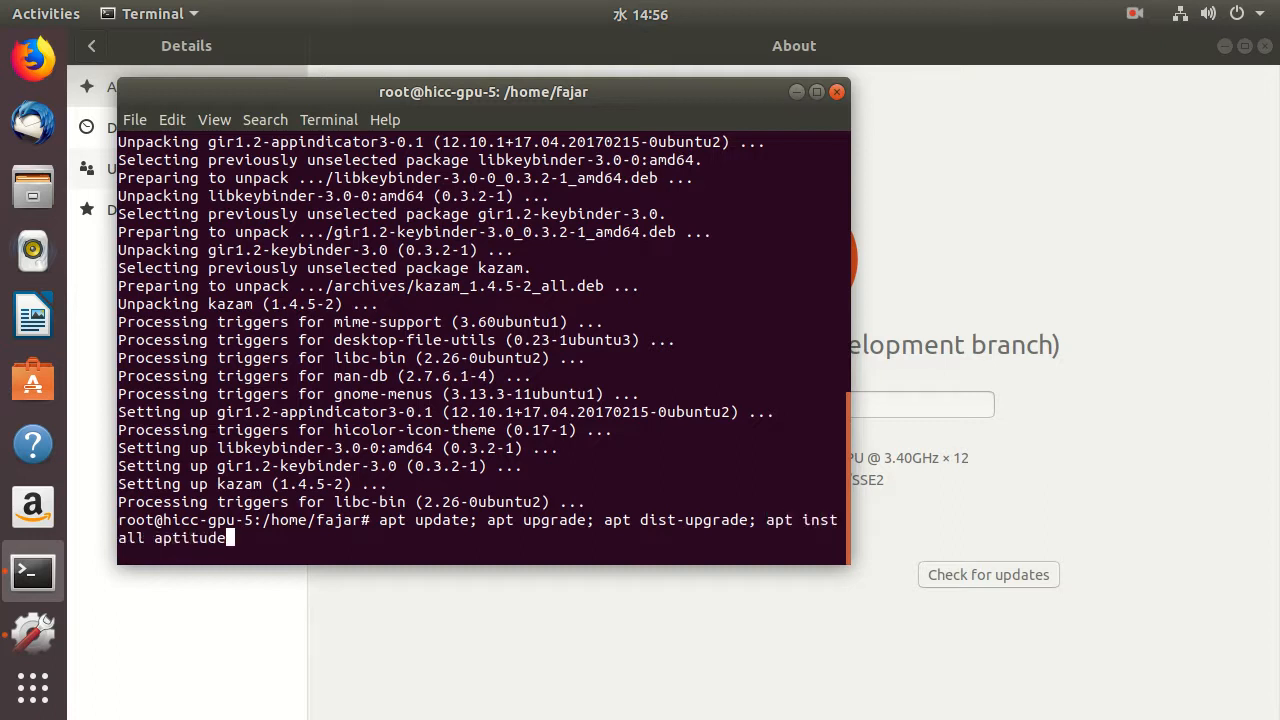
pyautogui.write('apt')
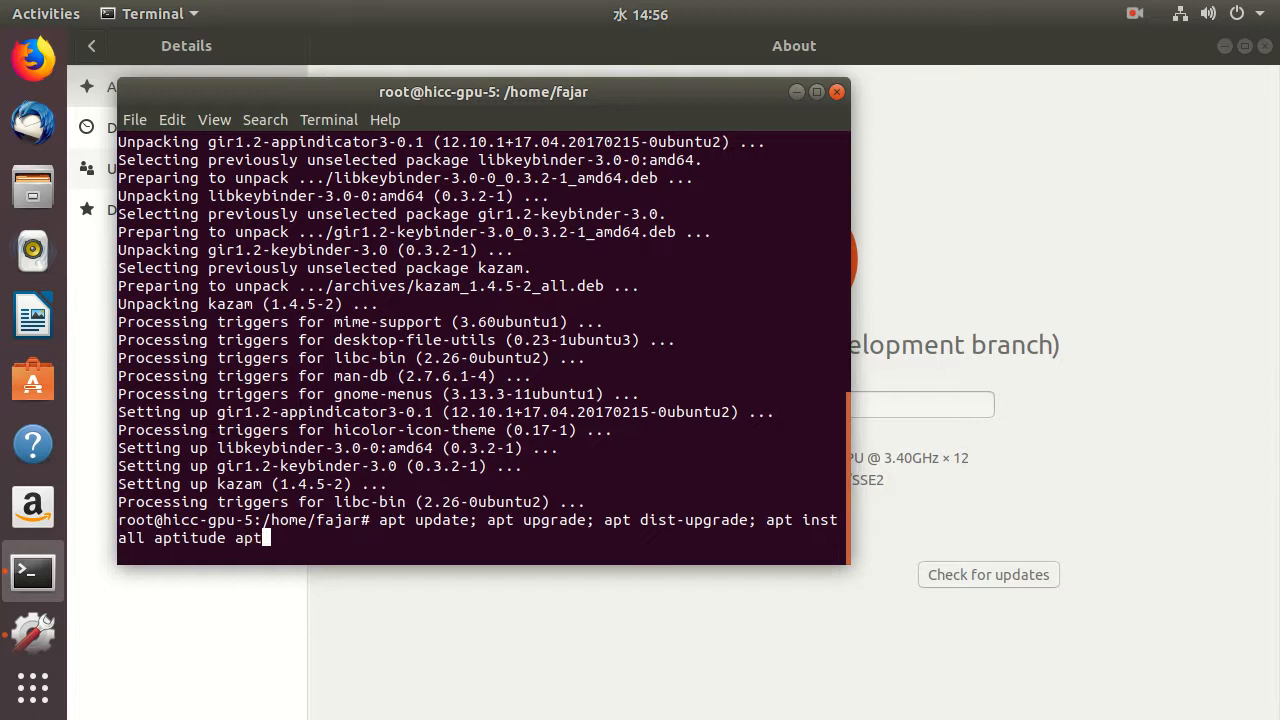
pyautogui.press('BackSpace')
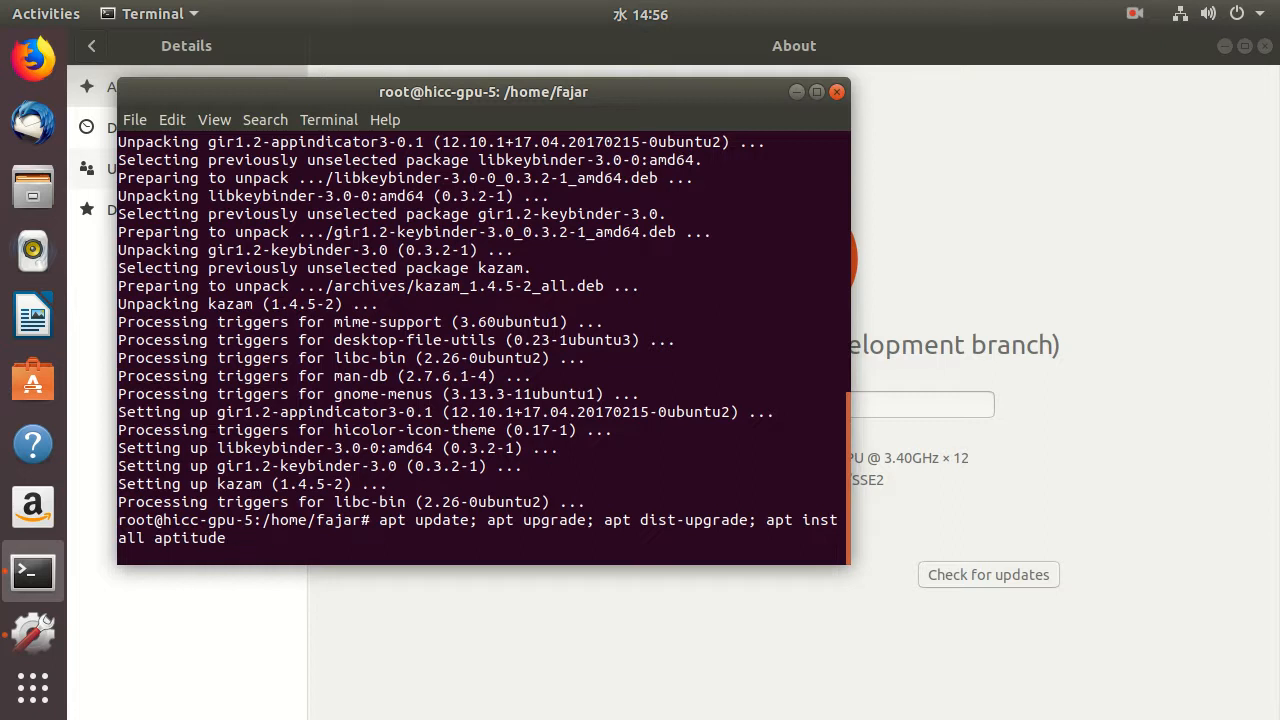
pyautogui.write('git')
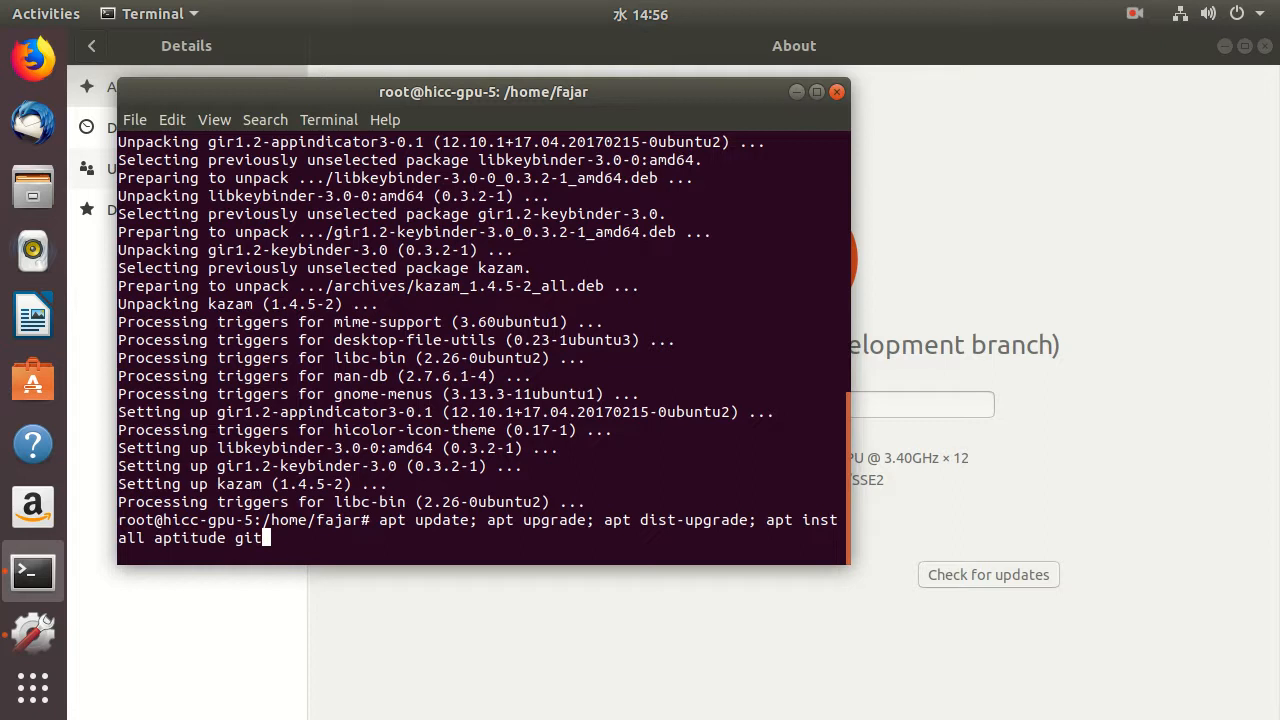
pyautogui.press('Return')
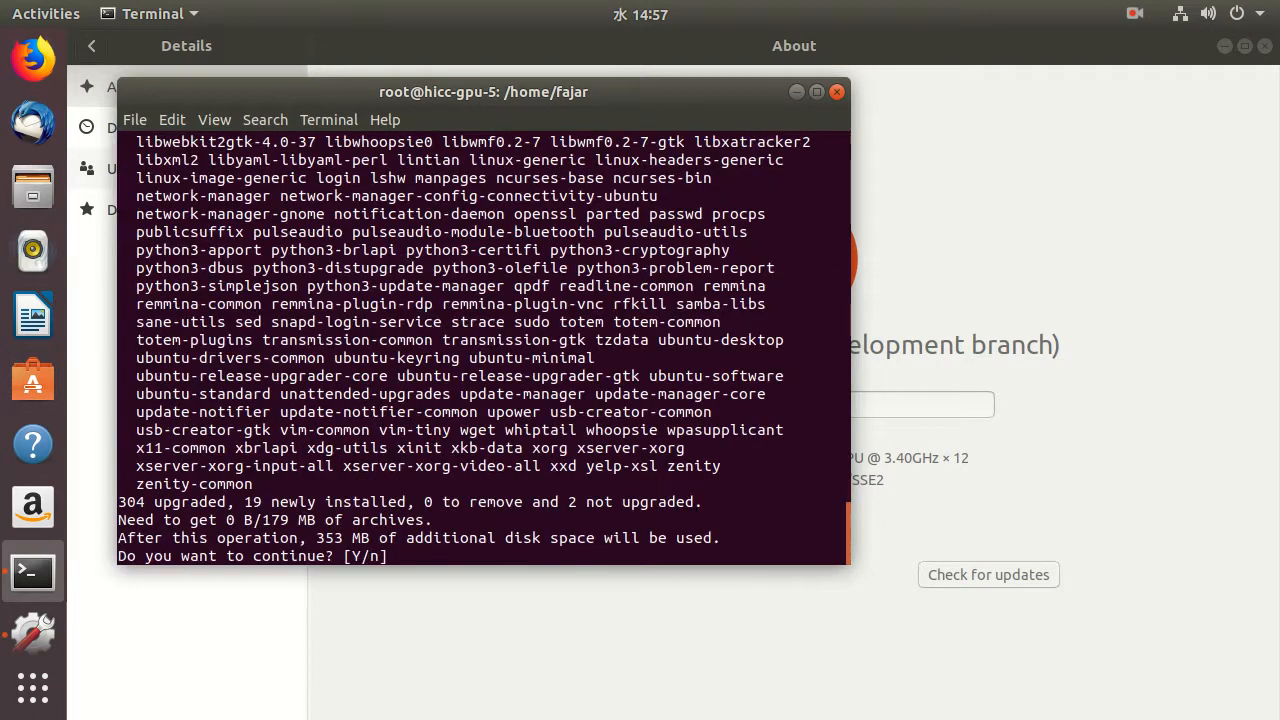
# - Confirm the 304-package upgrade with 'y' and let it run
pyautogui.write('y')
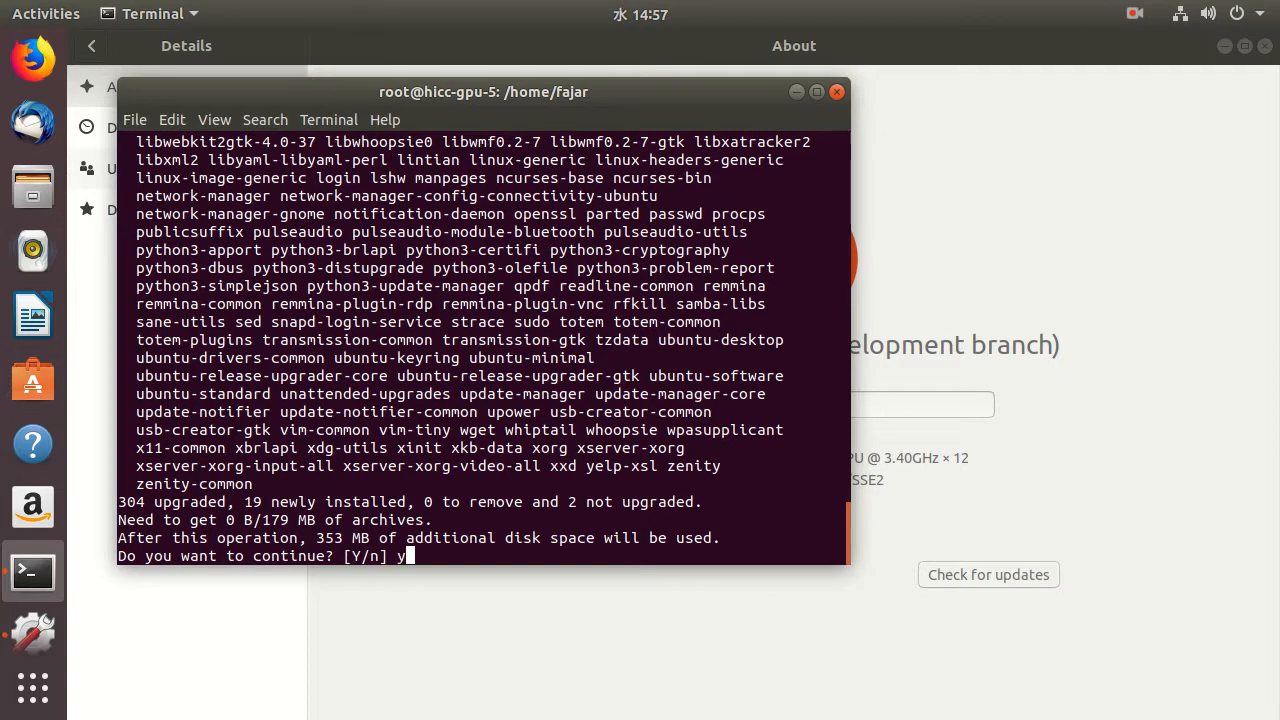
pyautogui.press('Return')
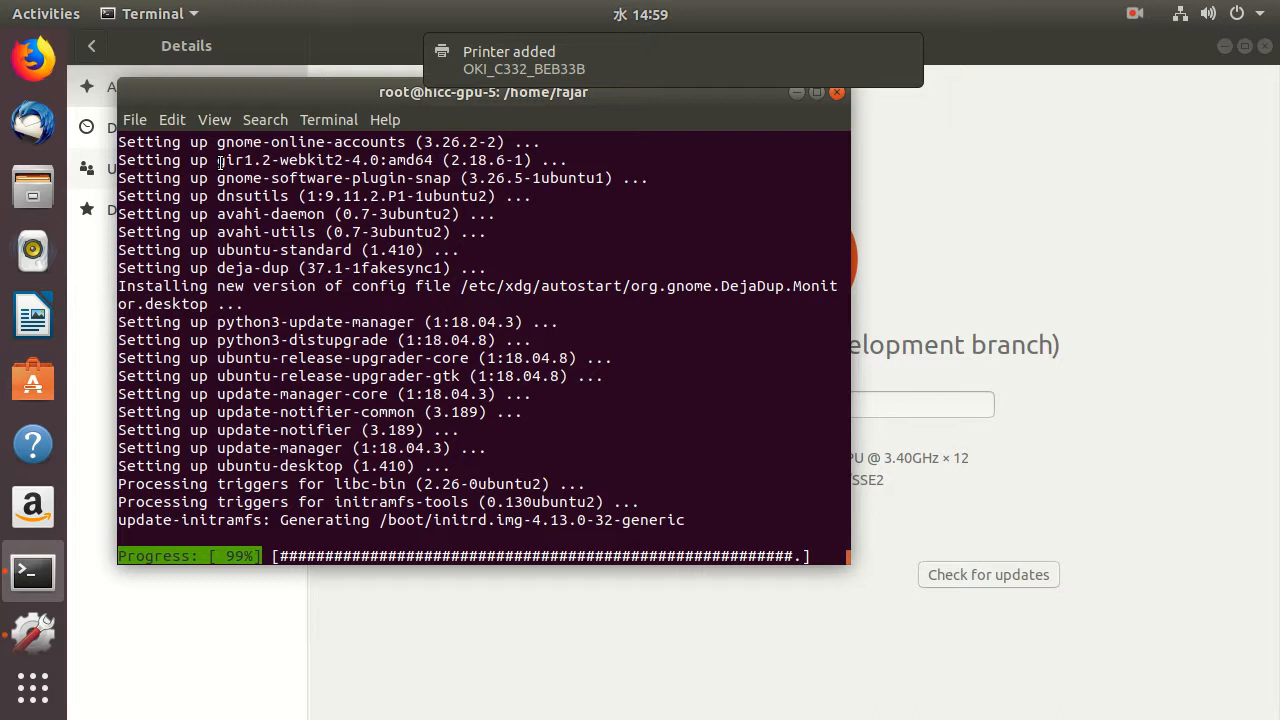
pyautogui.moveTo(32, 60)
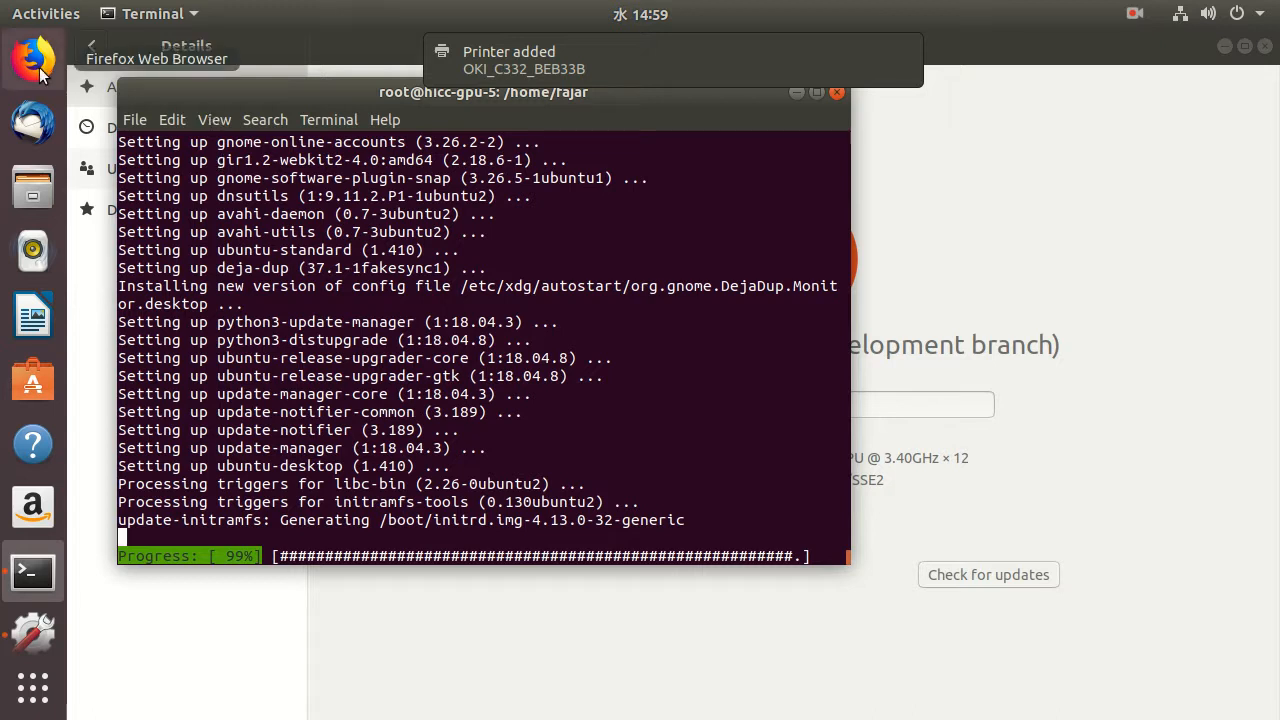
# - Search Google for 'gpgpu' in Firefox via the 'gpg' suggestion
pyautogui.click(32, 56)
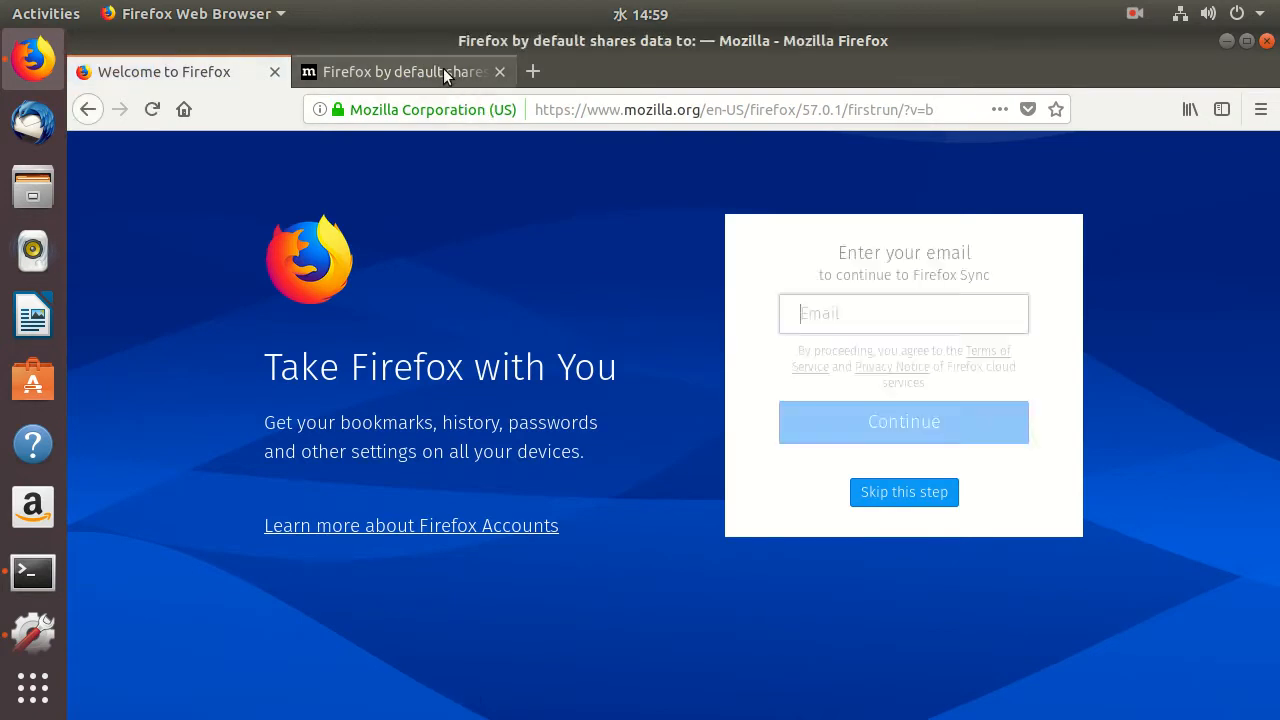
pyautogui.click(892, 366)
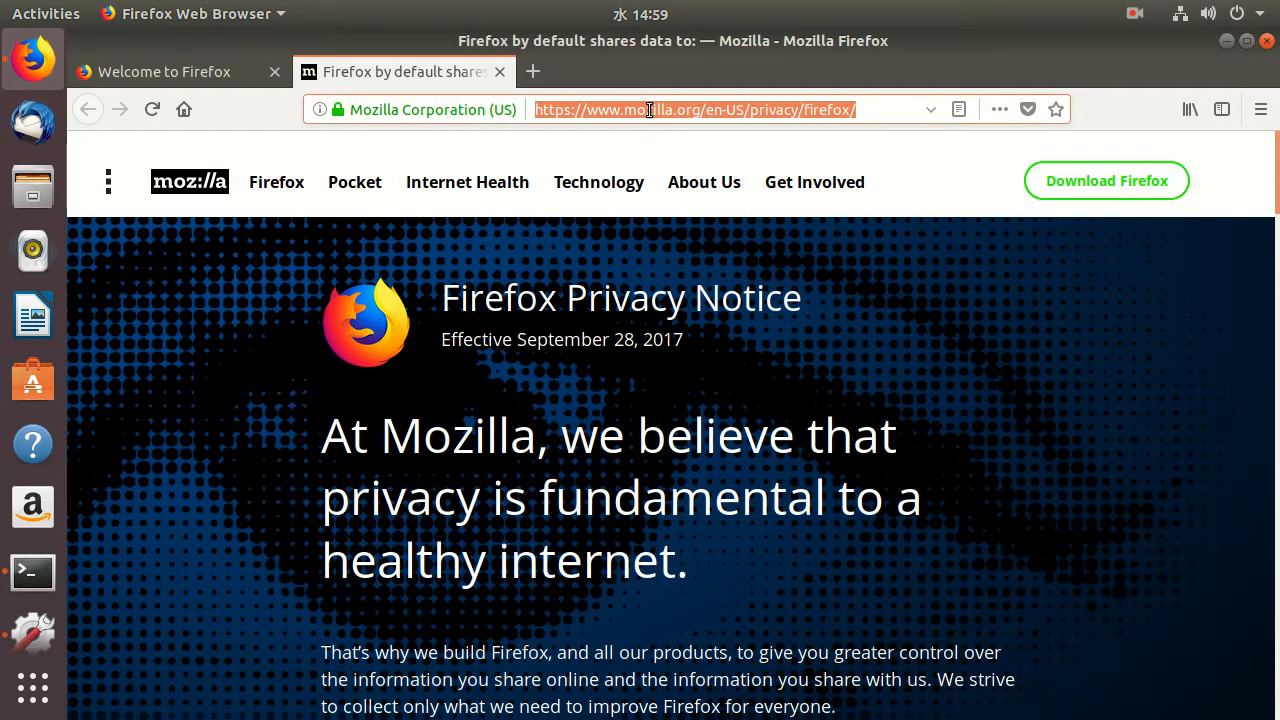
pyautogui.write('gpg')
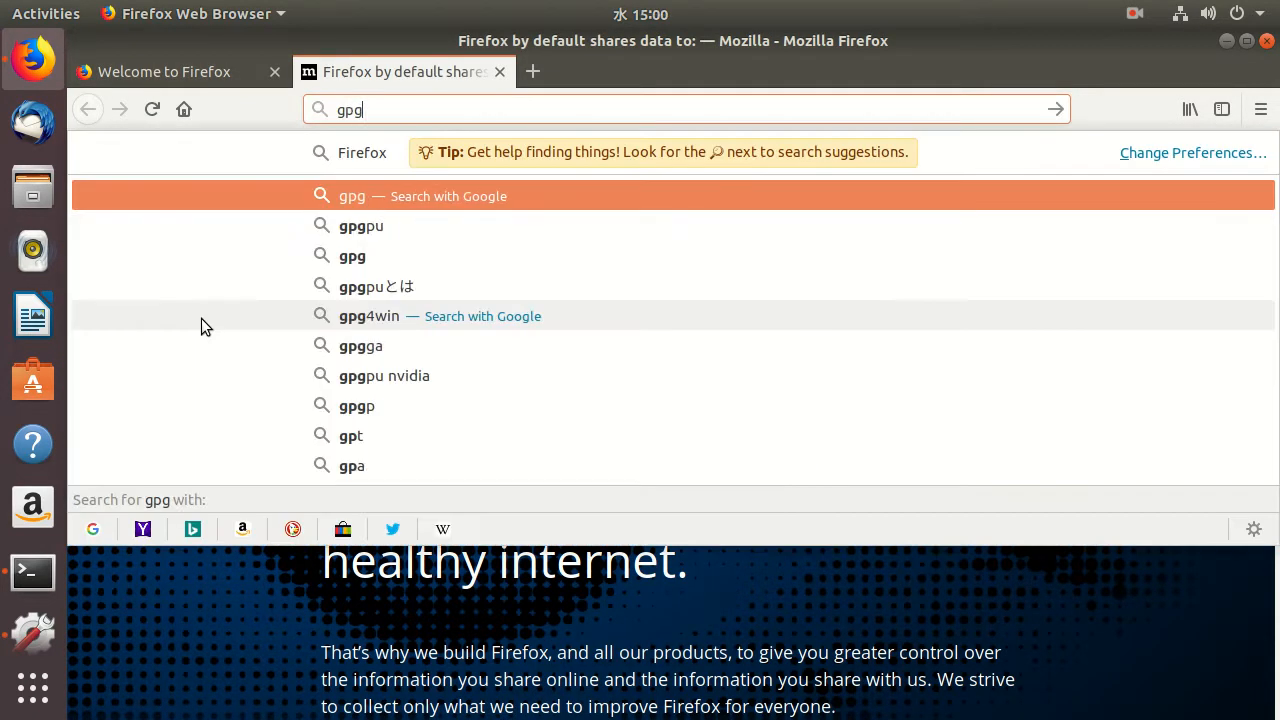
pyautogui.click(360, 226)
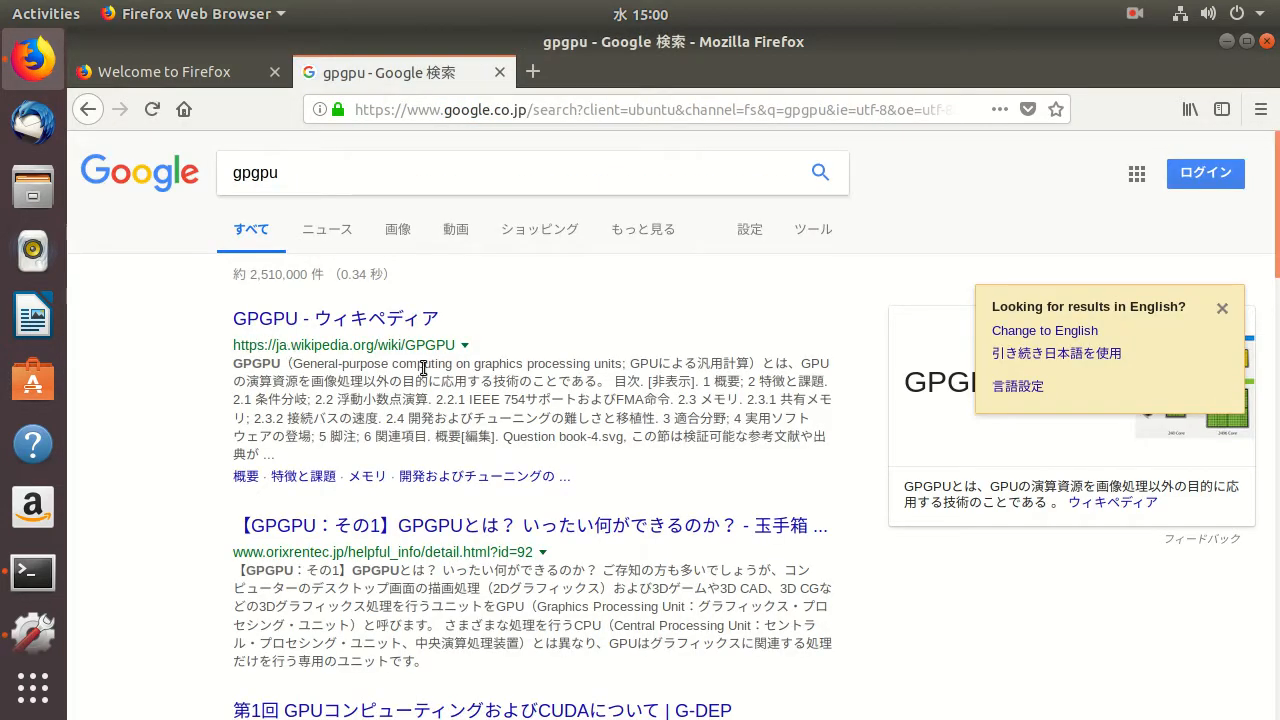
pyautogui.moveTo(140, 460)
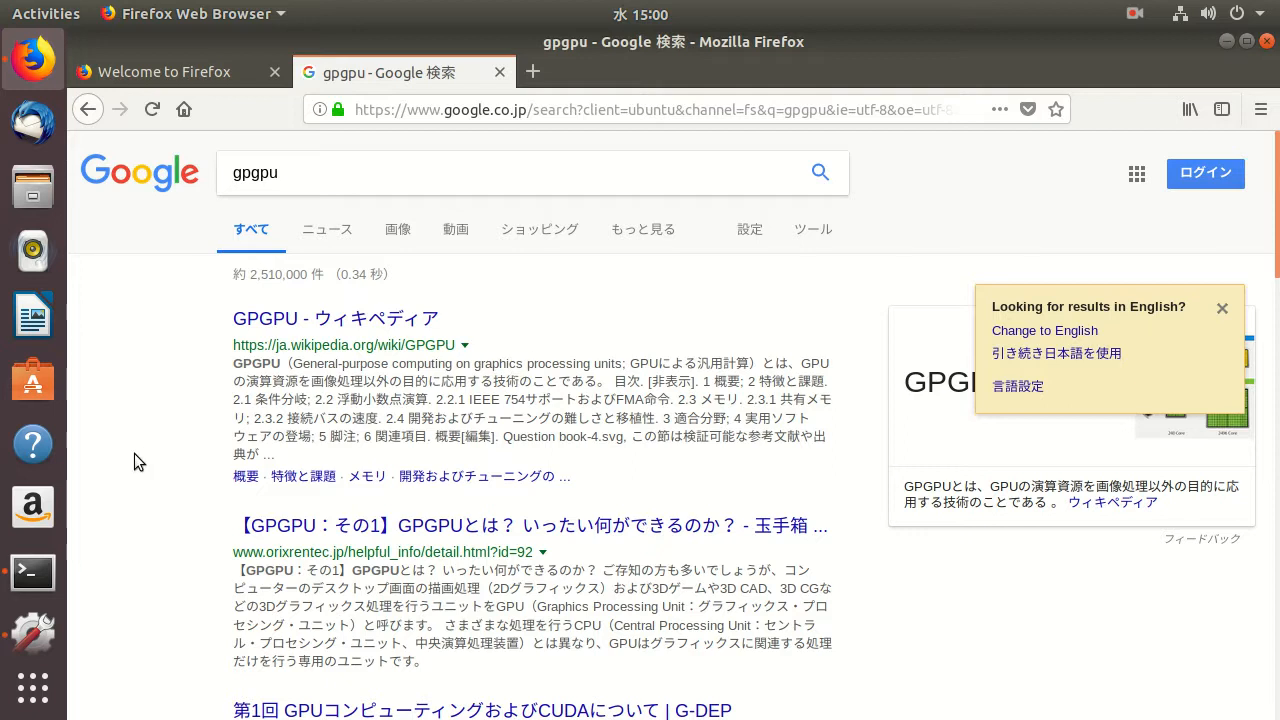
# - Return to Terminal and answer 'y' to the remaining prompts until aptitude and git finish installing
pyautogui.click(32, 572)
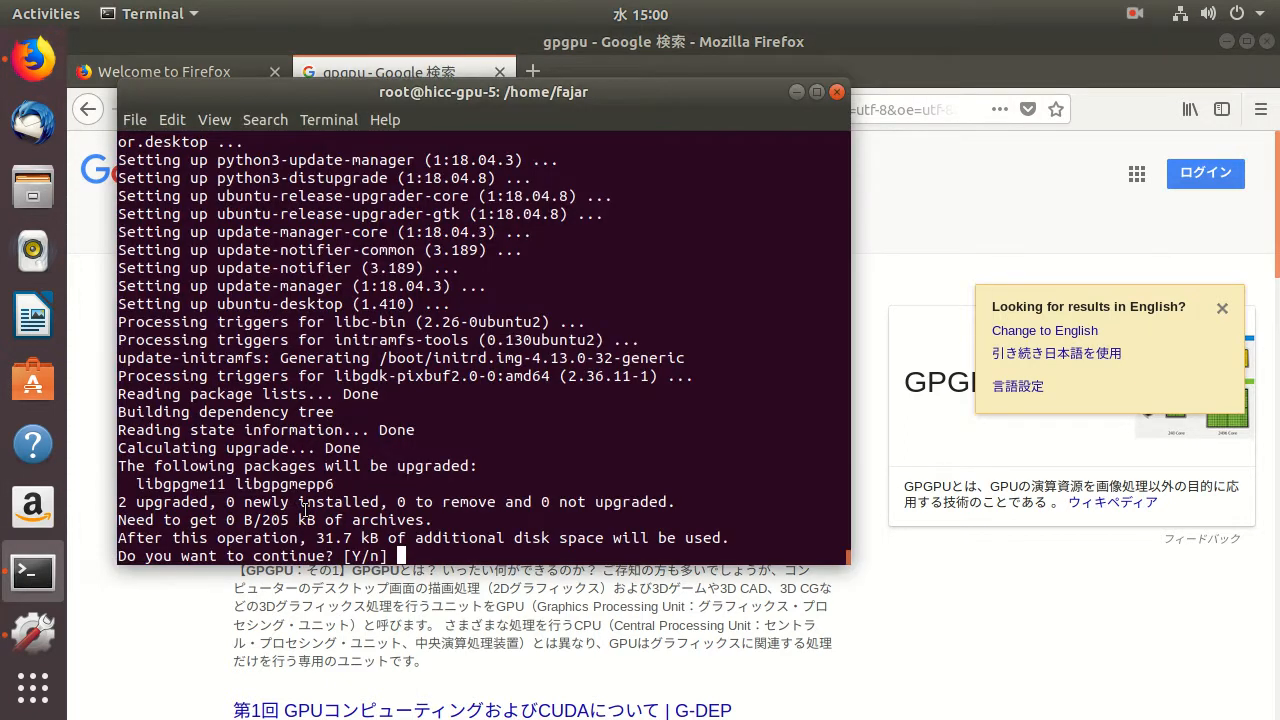
pyautogui.write('y')
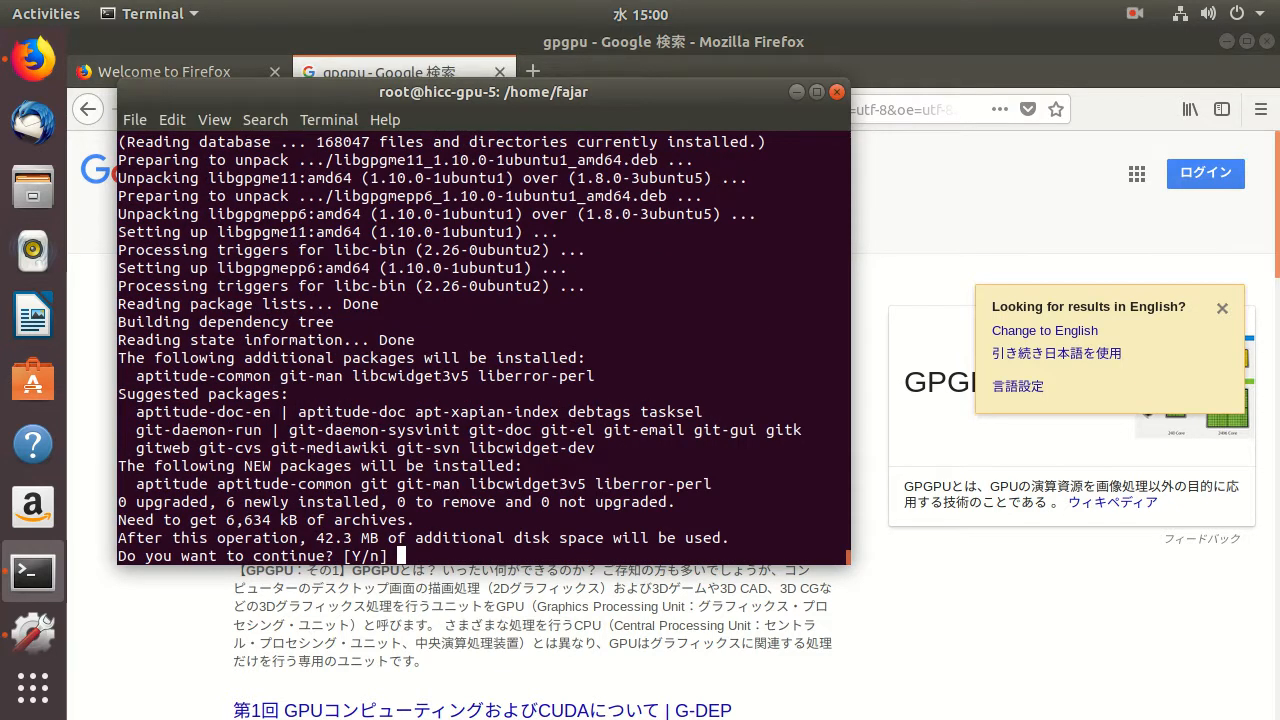
pyautogui.write('y')
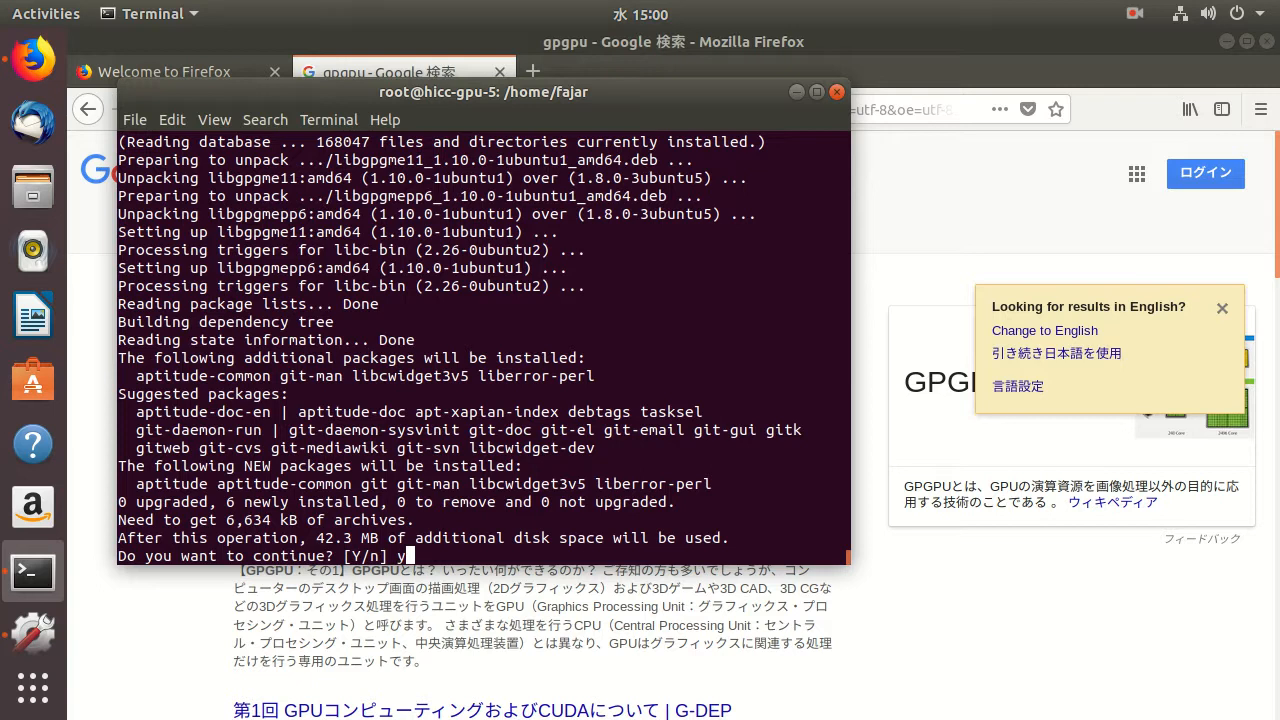
pyautogui.write('y')
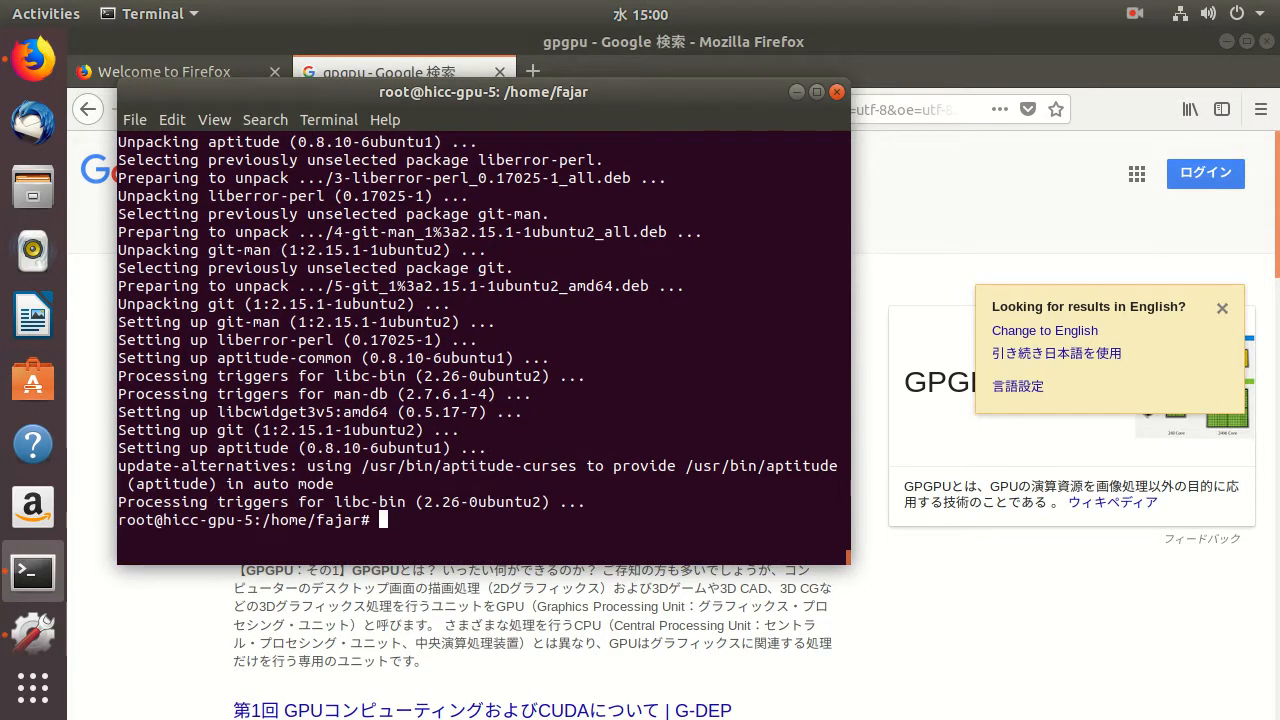
pyautogui.moveTo(202, 622)
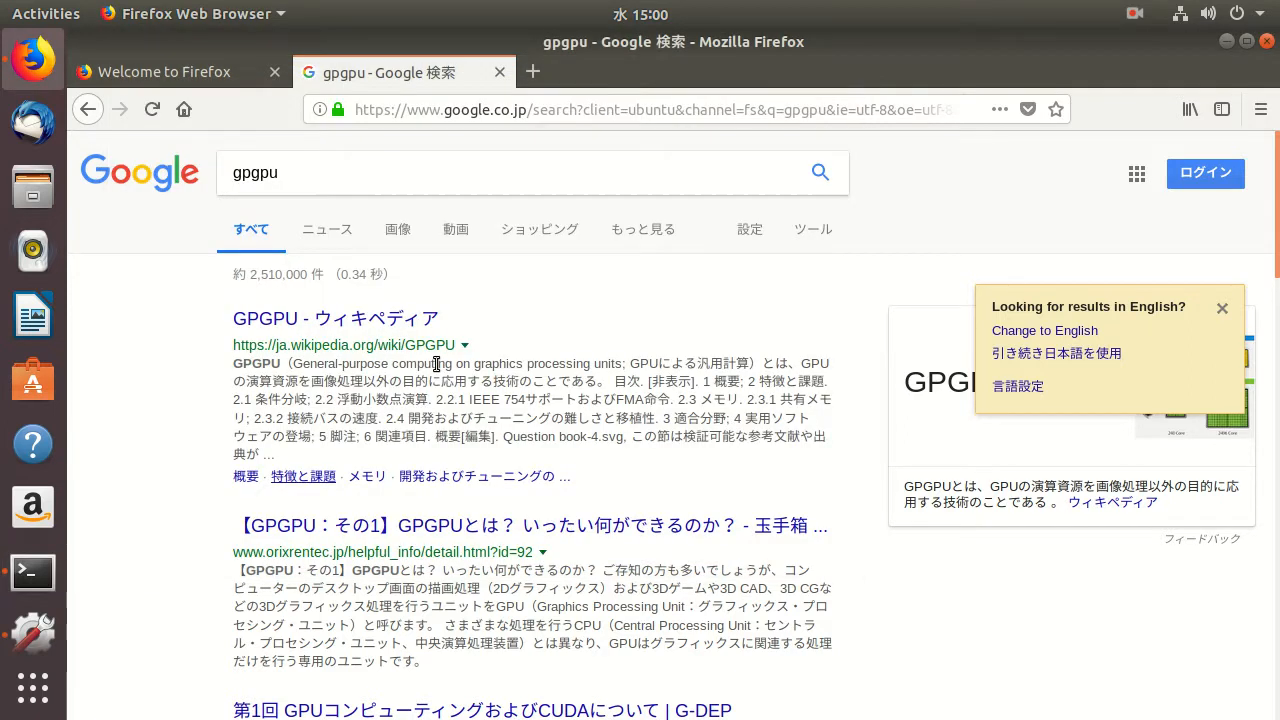
pyautogui.moveTo(532, 364)
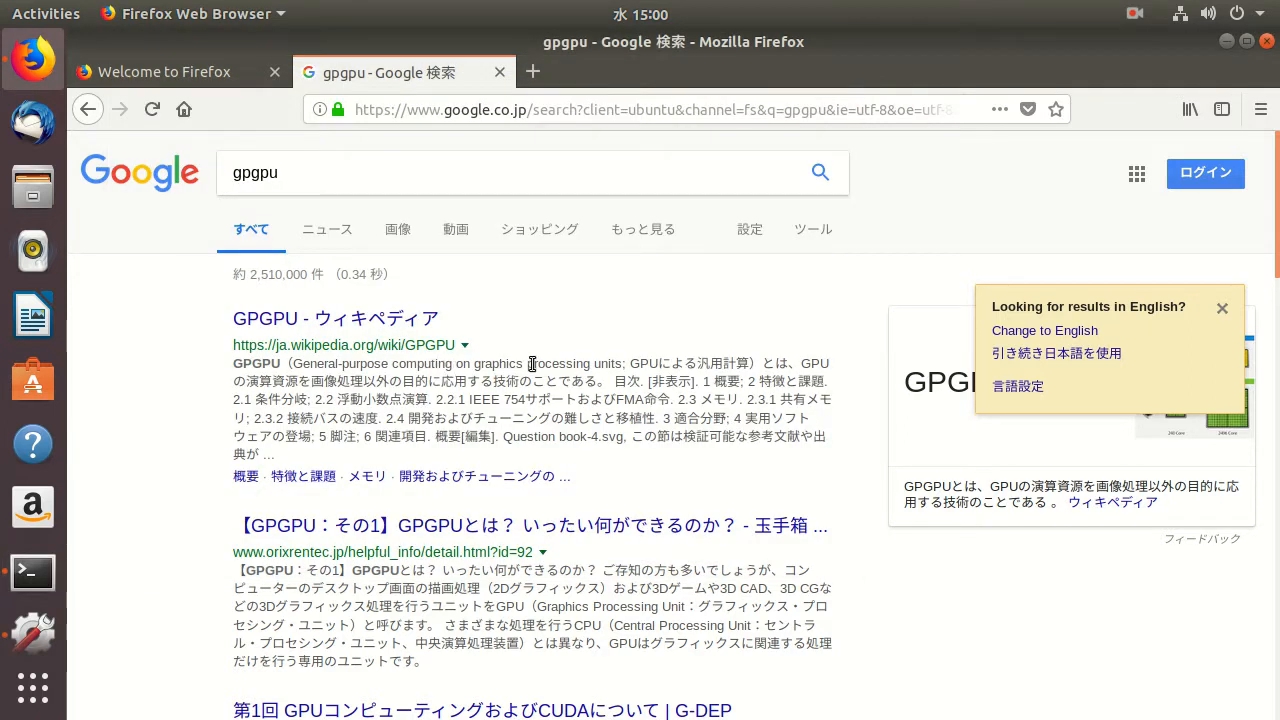
pyautogui.click(32, 572)
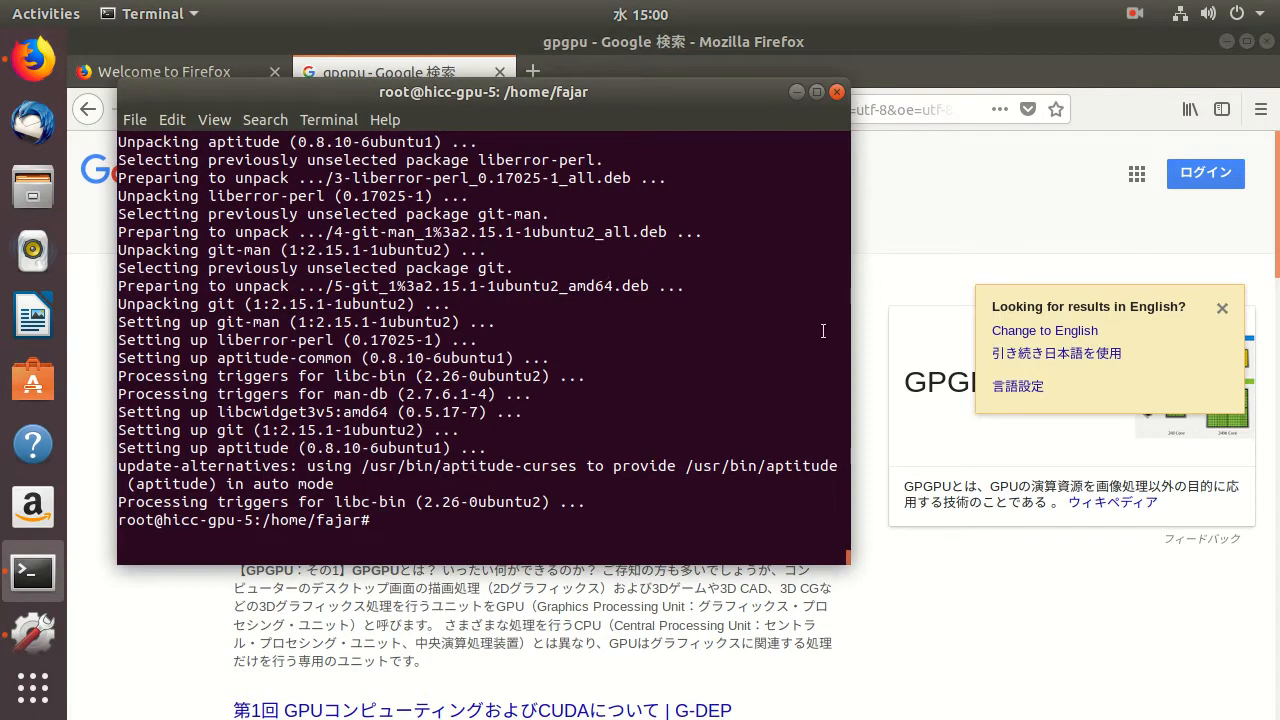
pyautogui.moveTo(816, 280)
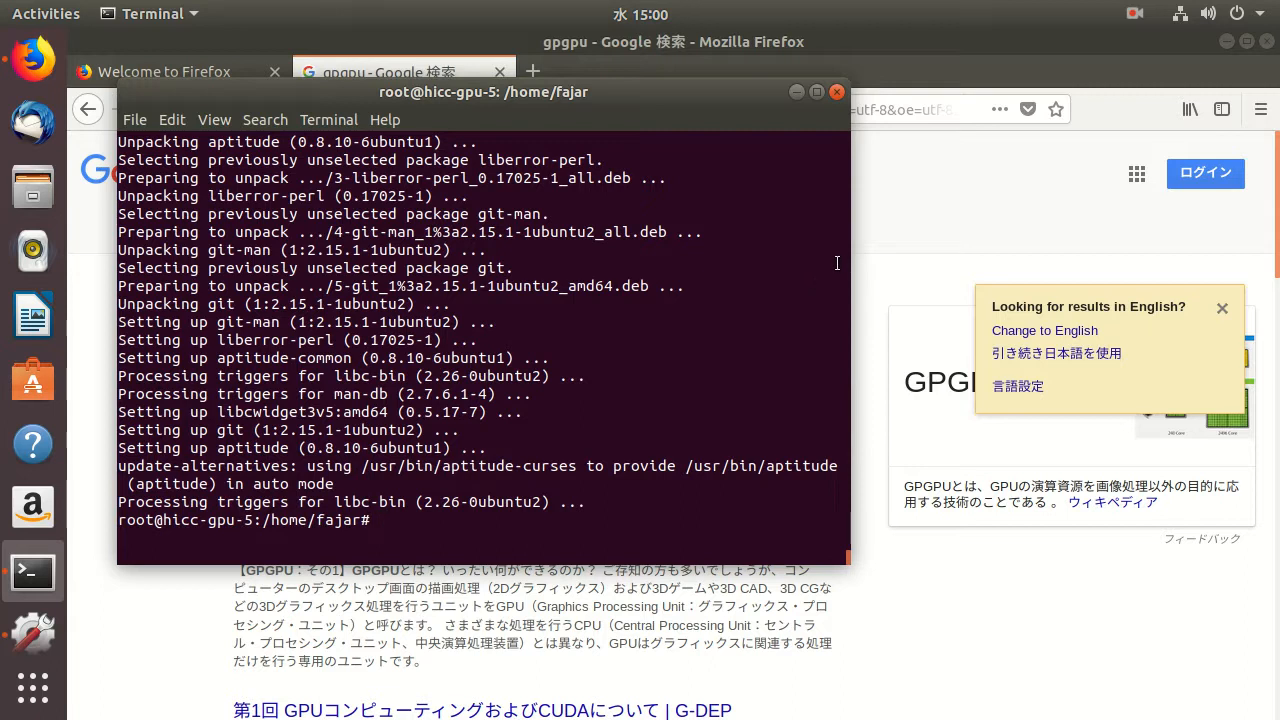
pyautogui.moveTo(1132, 12)
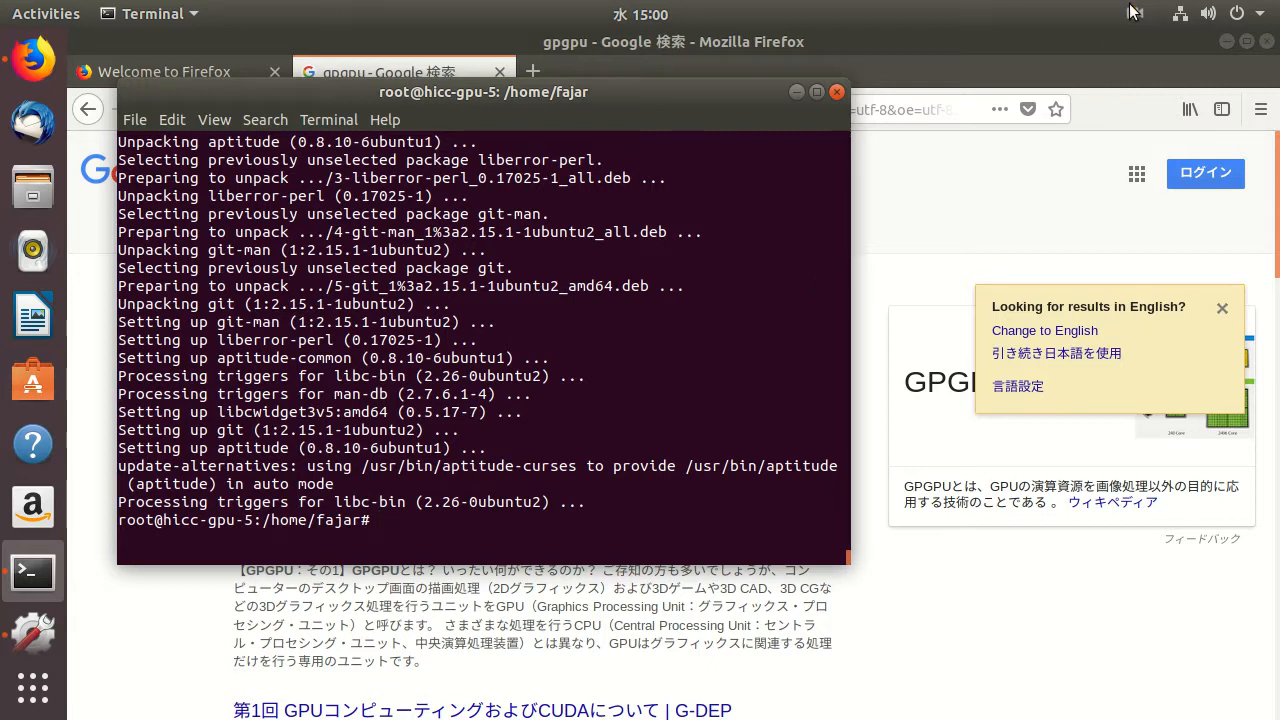